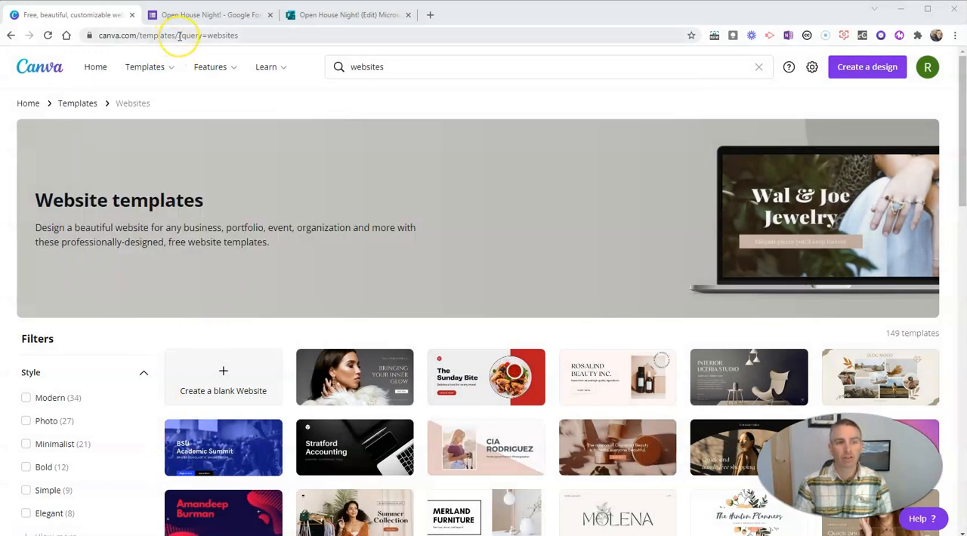
# - Scroll the Website templates gallery and preview the Beige and Blue Grey Kids Online Store template
pyautogui.click(144, 67)
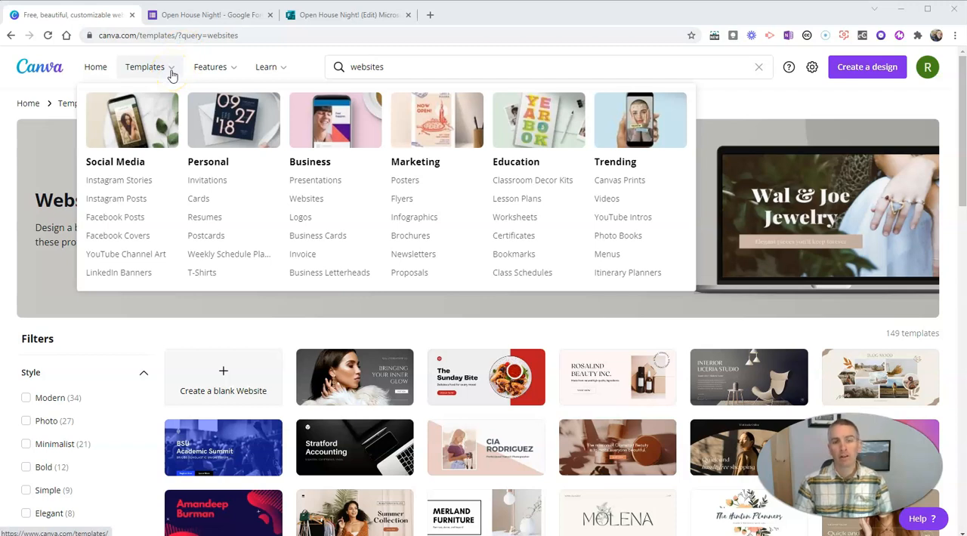
pyautogui.moveTo(172, 76)
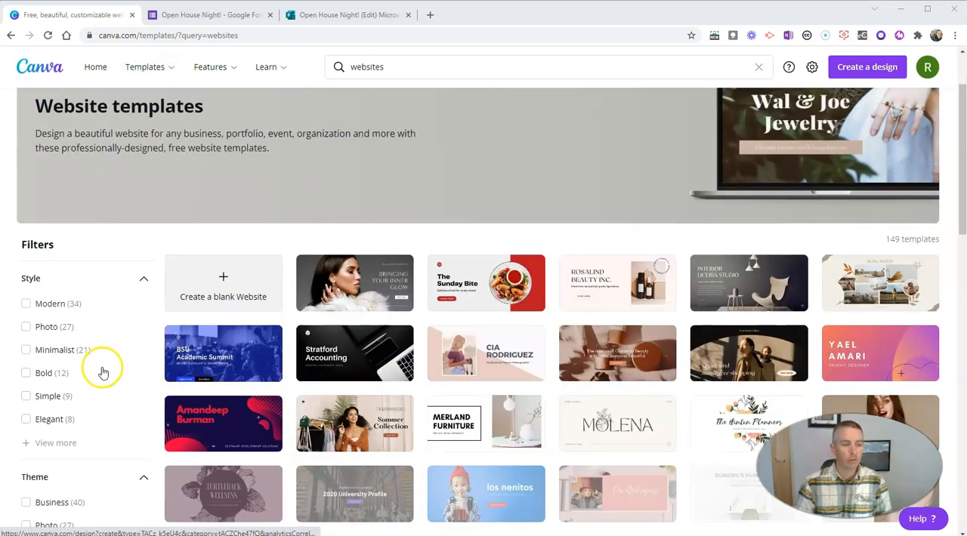
pyautogui.scroll(-3)
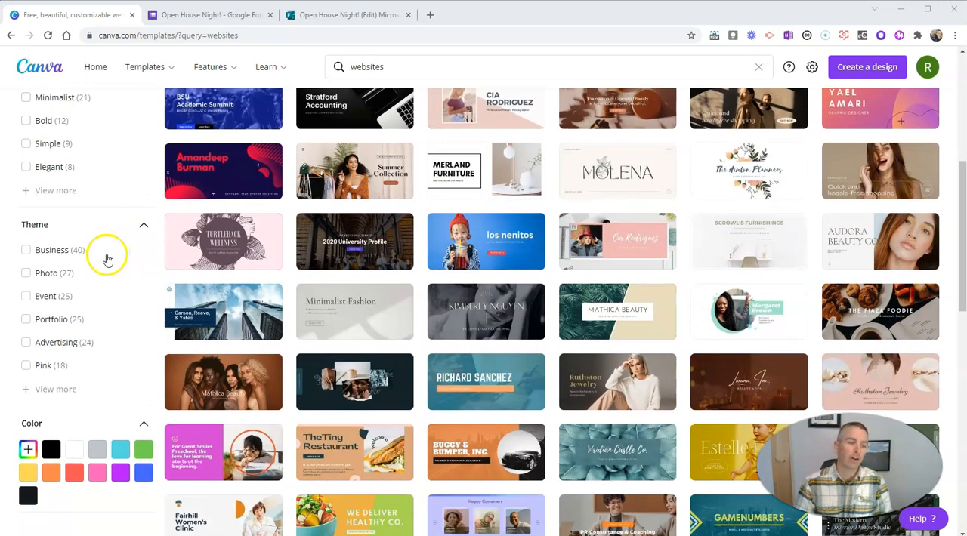
pyautogui.scroll(-3)
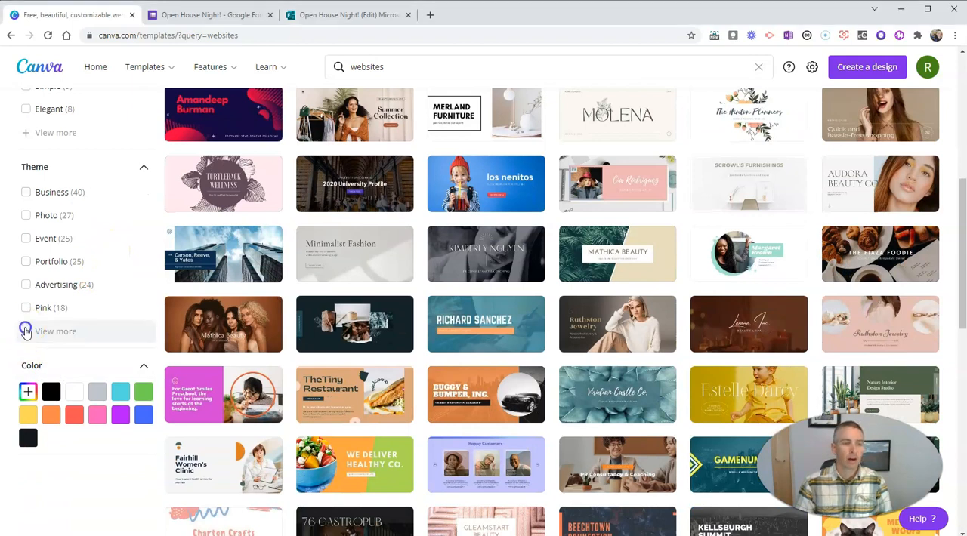
pyautogui.click(55, 331)
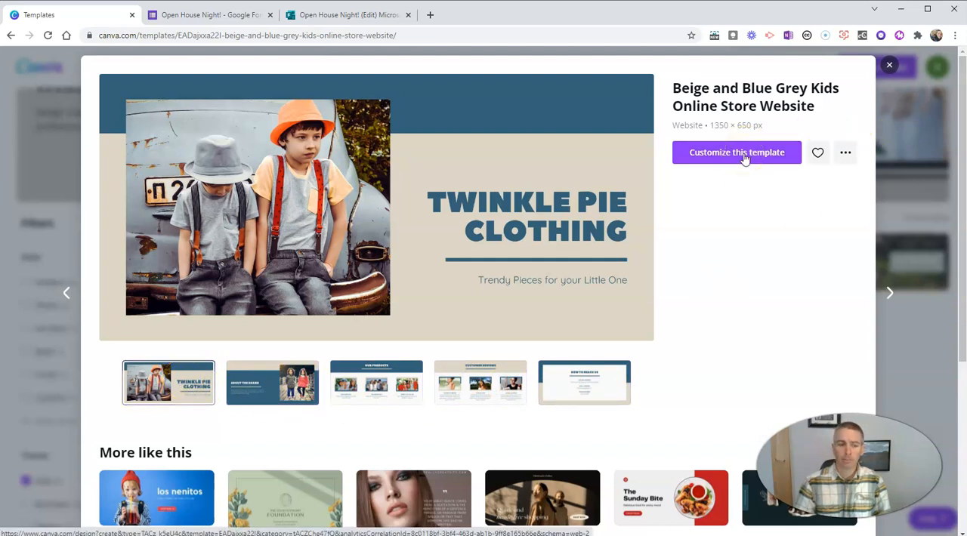
# - Customize the template, select the boys' hero photo and browse stock photos for 'school'
pyautogui.click(736, 152)
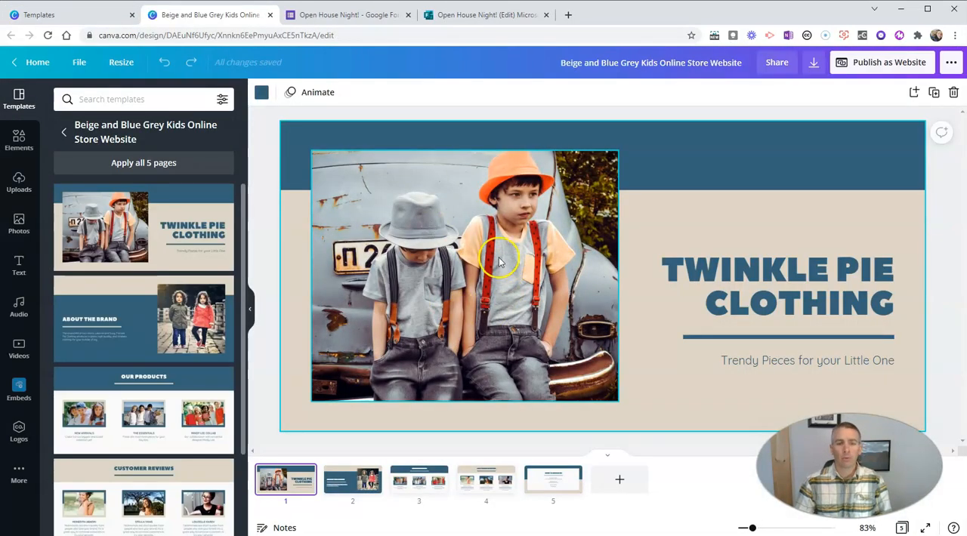
pyautogui.click(499, 261)
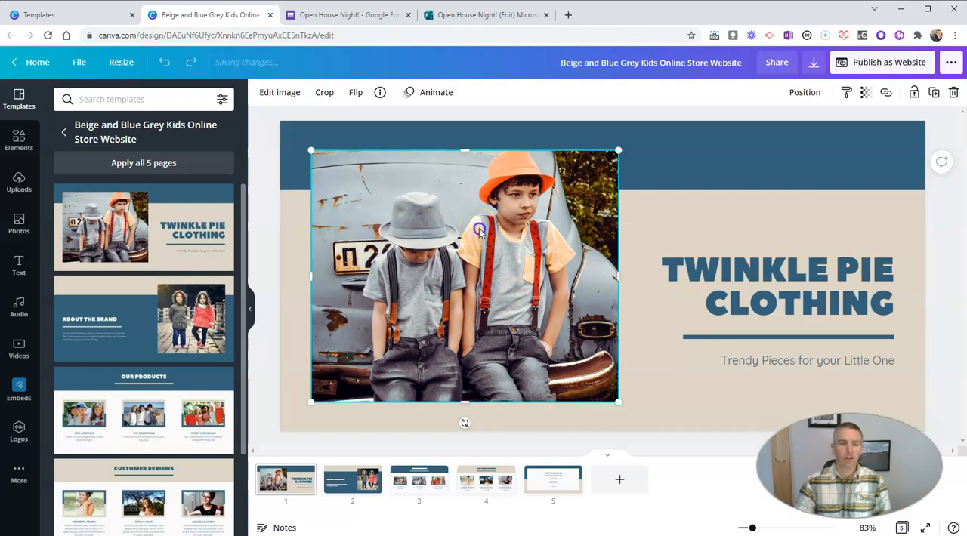
pyautogui.click(19, 223)
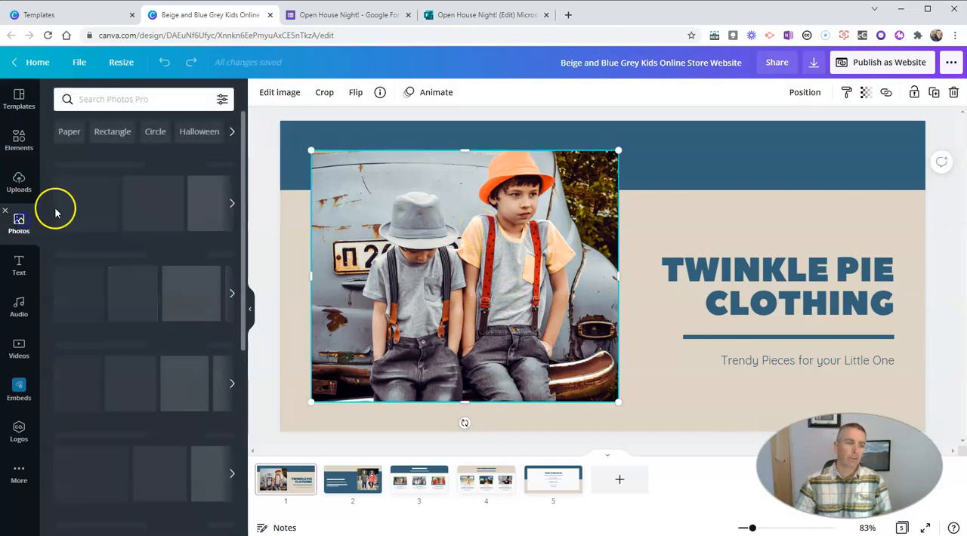
pyautogui.write('s')
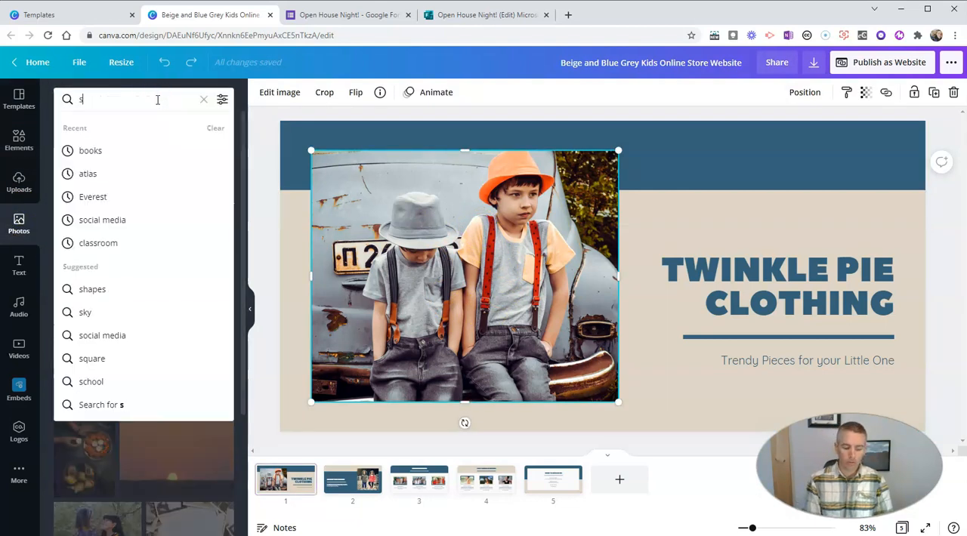
pyautogui.write('school')
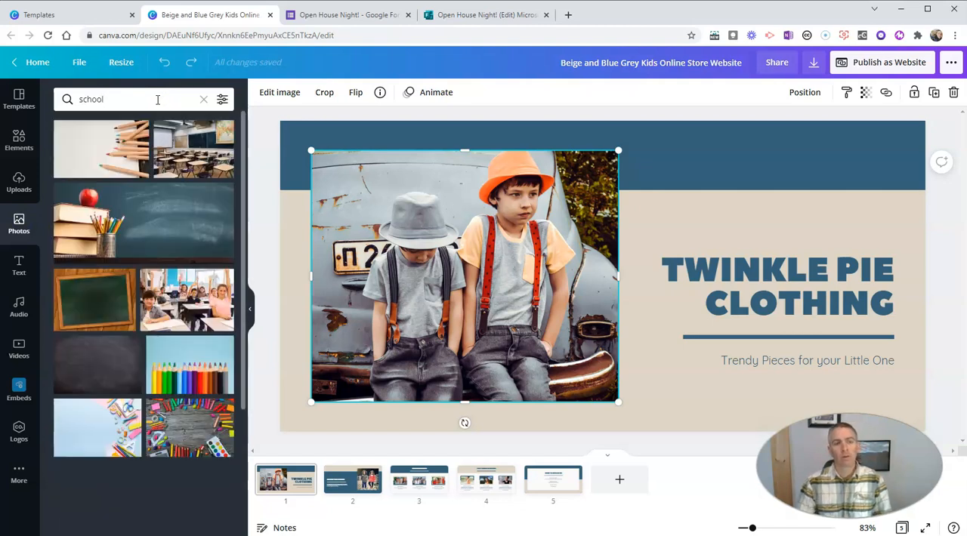
pyautogui.scroll(-3)
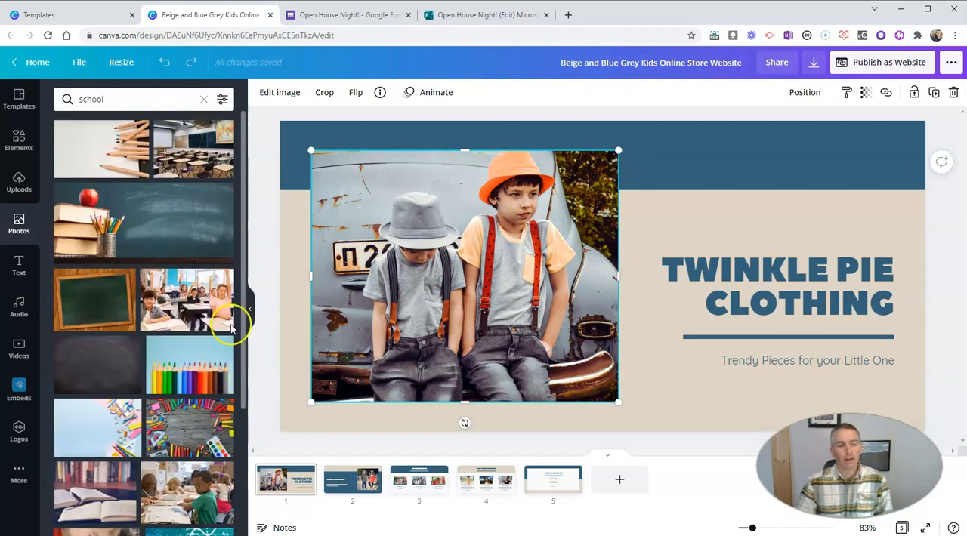
pyautogui.scroll(-3)
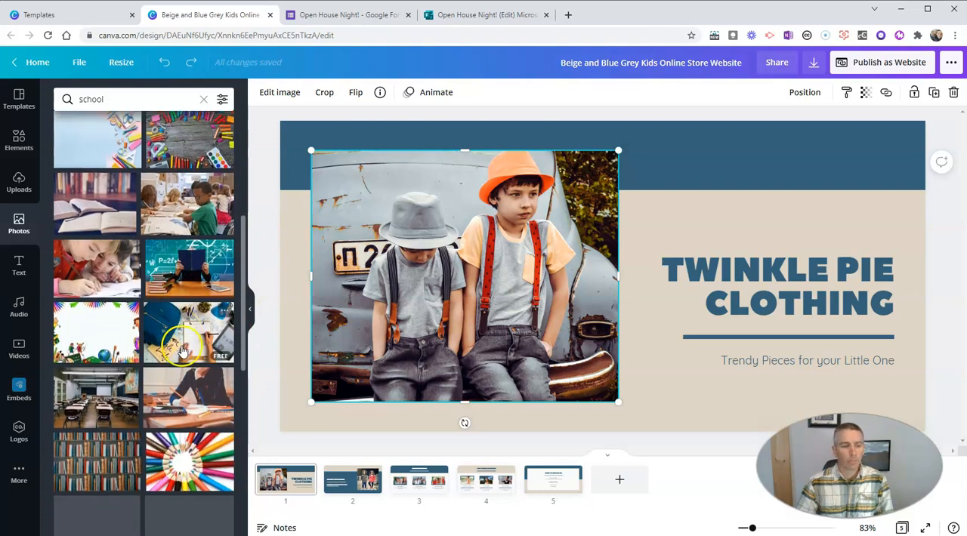
pyautogui.scroll(-3)
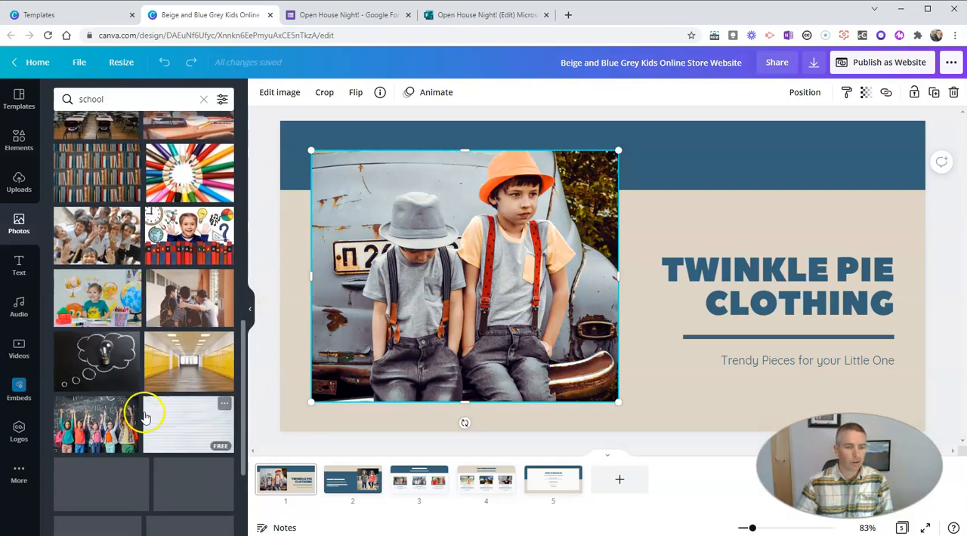
pyautogui.scroll(-3)
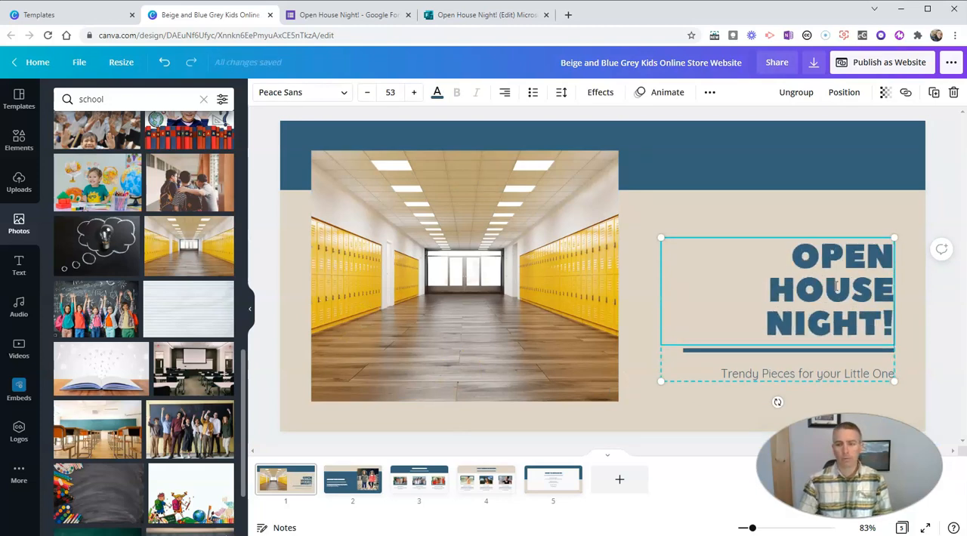
# - Rewrite the tagline as 'November 10th, 5pm - 7pm Meet your kids' teachers'
pyautogui.click(807, 373)
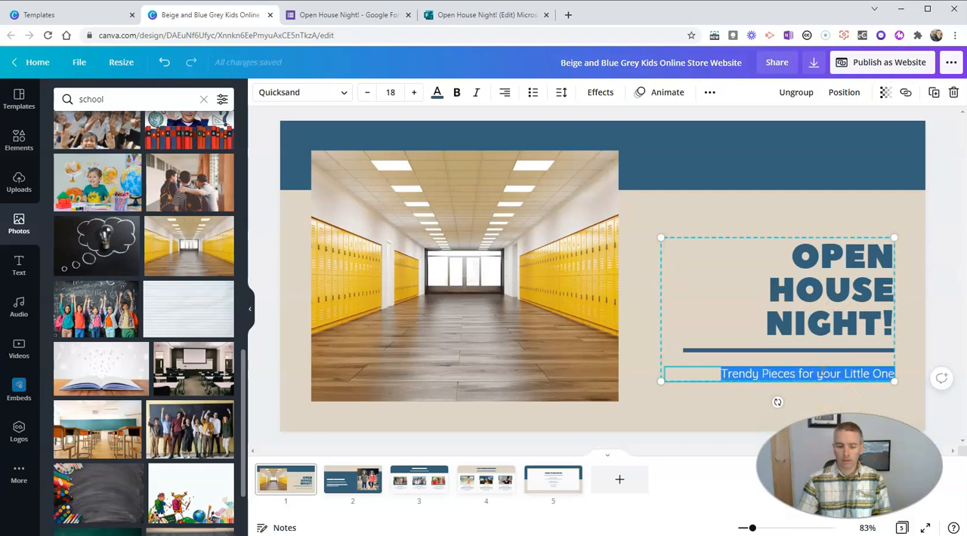
pyautogui.write('November 10th. 5')
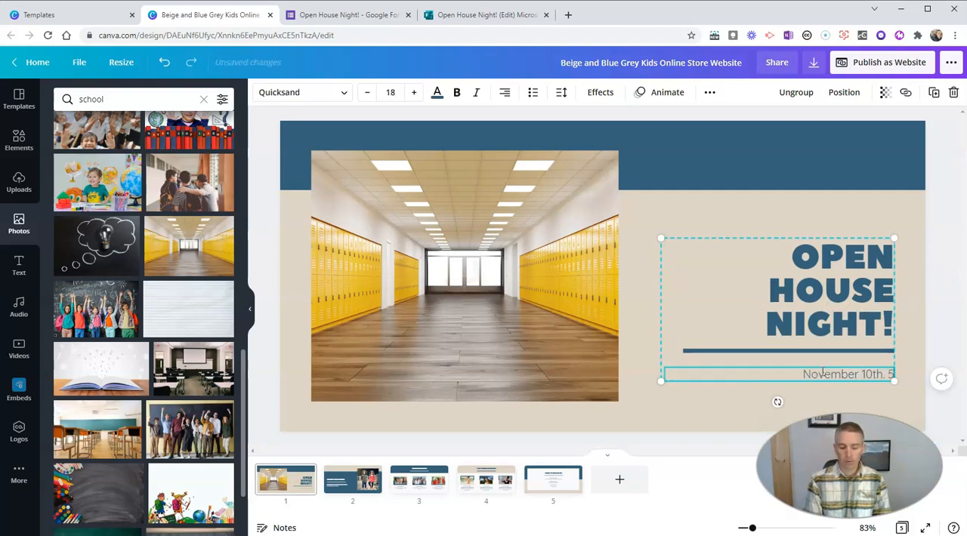
pyautogui.write('pm -')
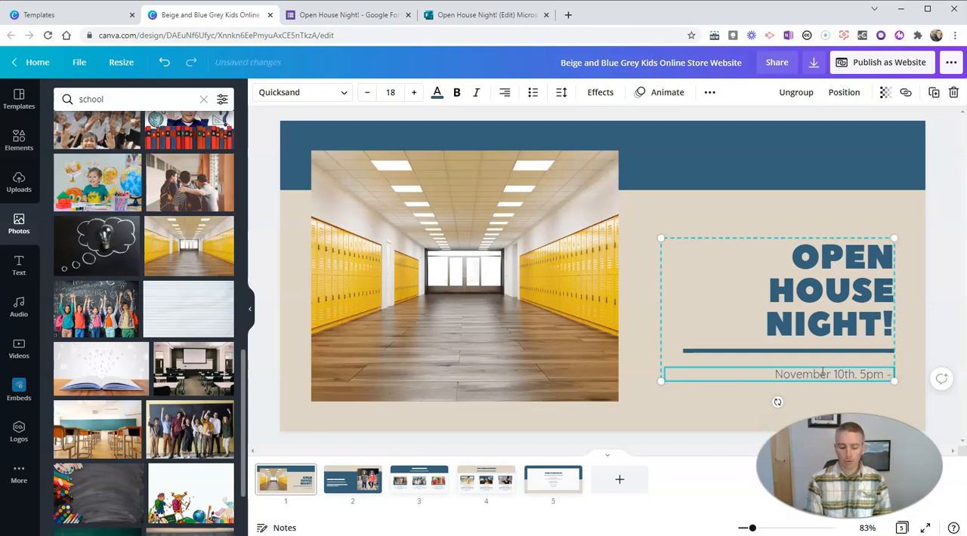
pyautogui.write('7pm')
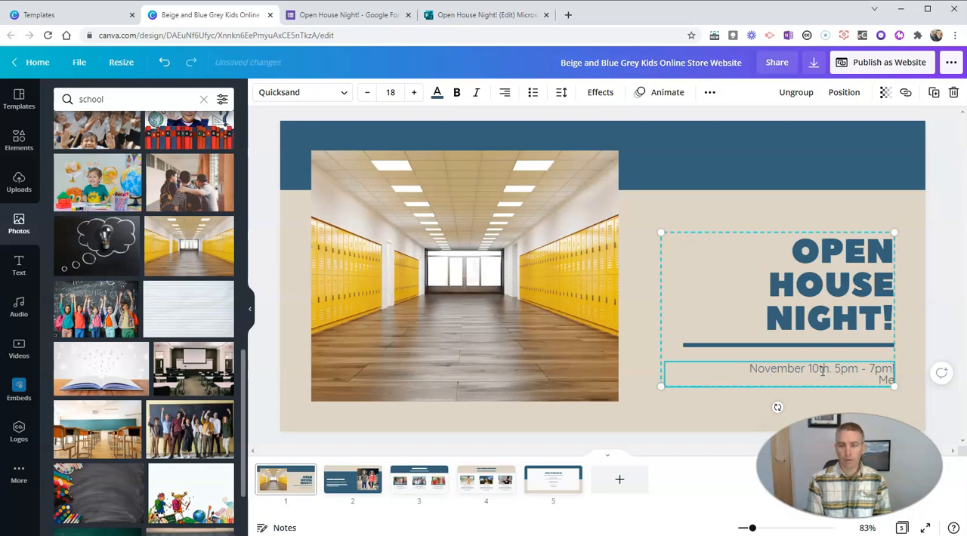
pyautogui.write('Meet your')
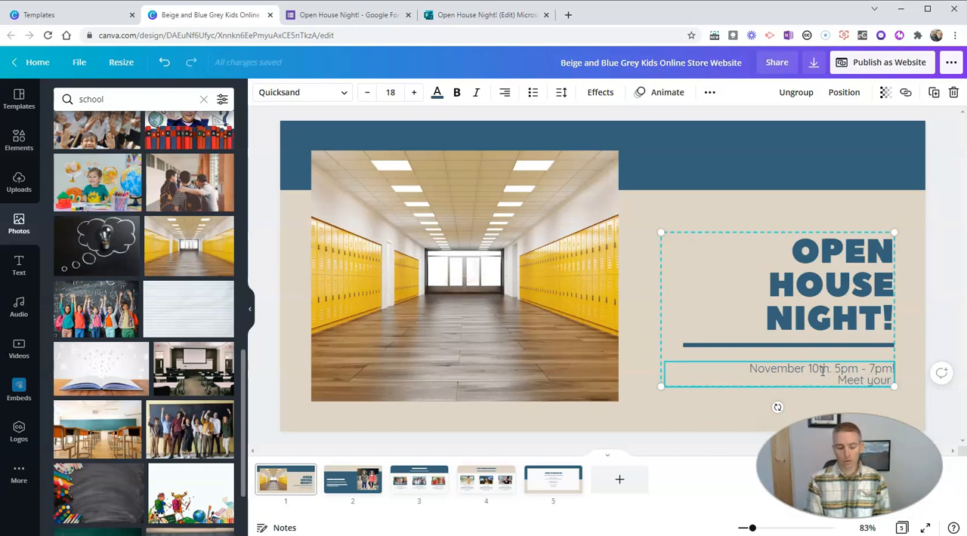
pyautogui.write("kids' teachers")
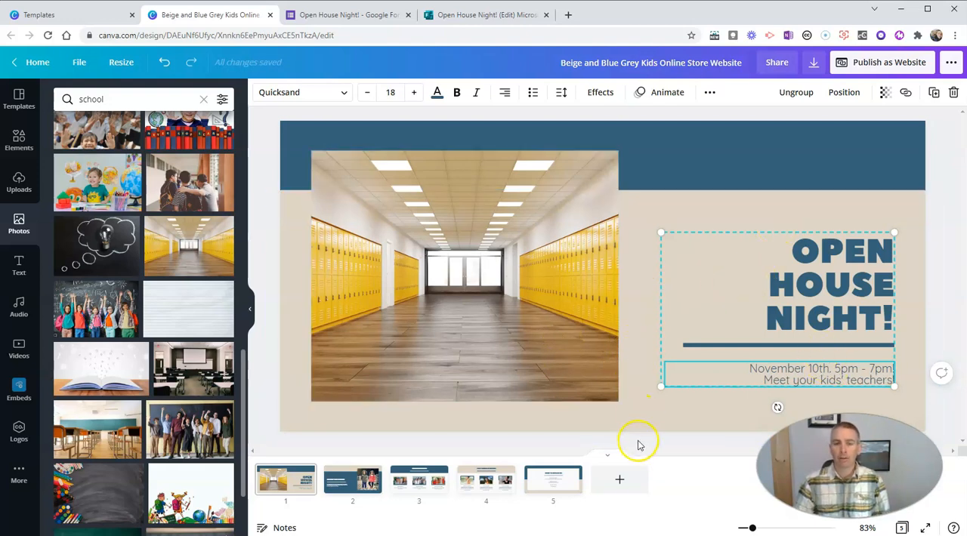
# - Delete the About the Brand and customer reviews pages from the page strip
pyautogui.click(352, 480)
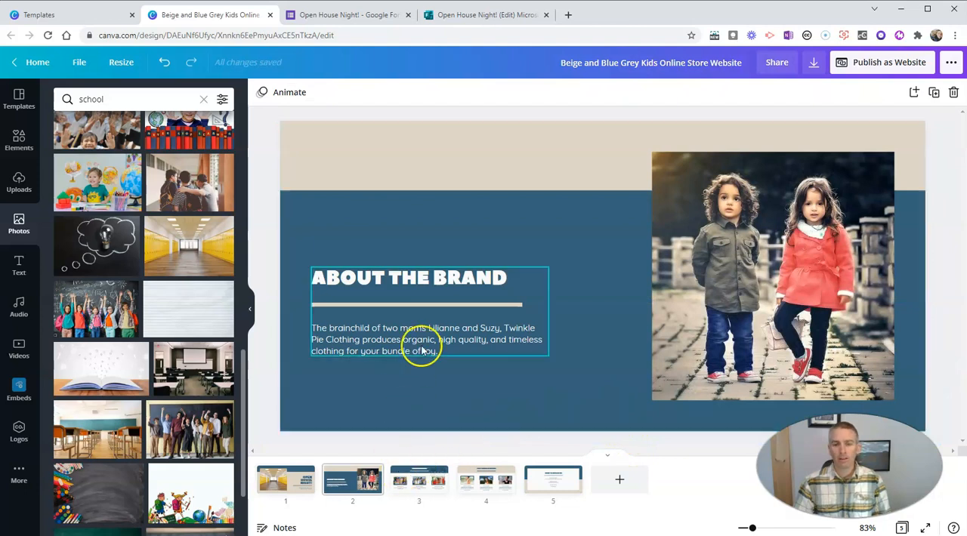
pyautogui.moveTo(489, 340)
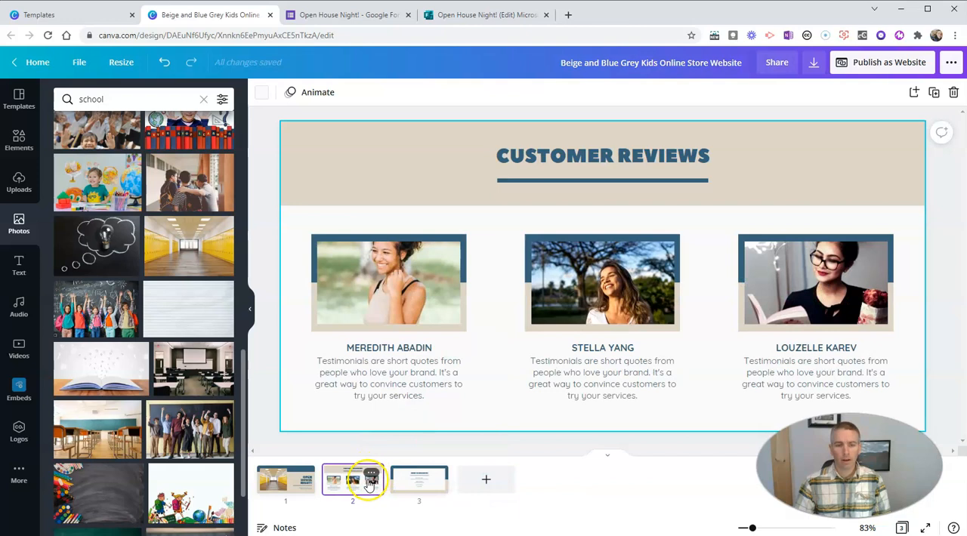
pyautogui.click(360, 480)
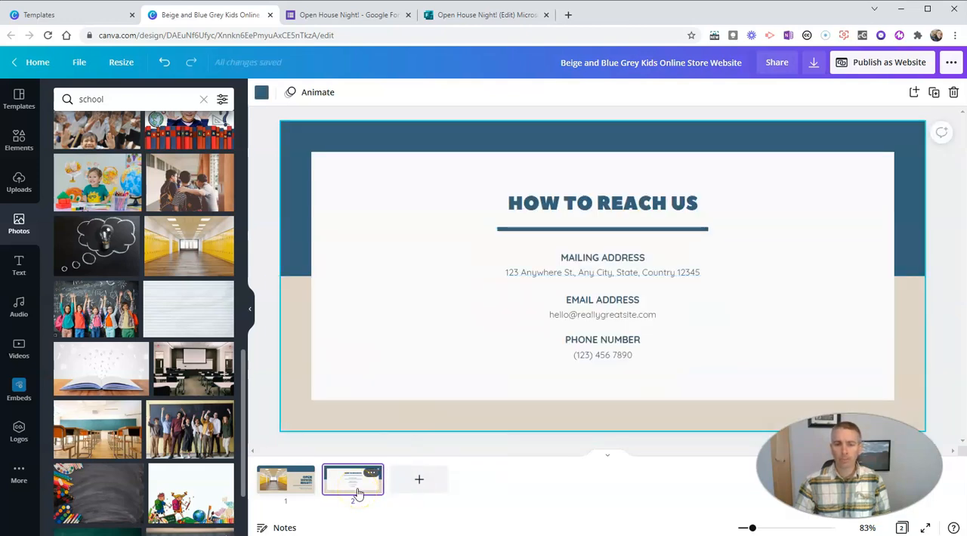
# - Rewrite the How to Reach Us heading as 'Let us know you're coming'
pyautogui.doubleClick(602, 203)
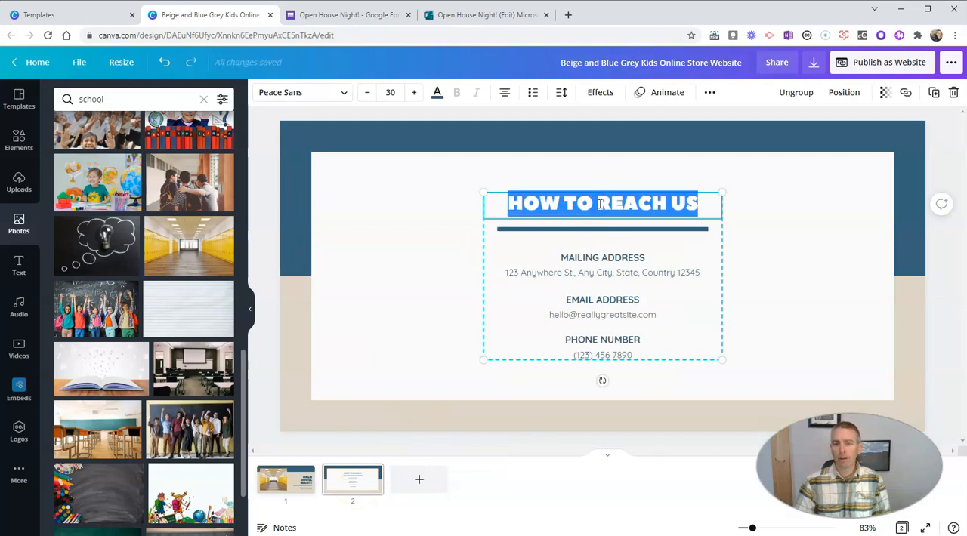
pyautogui.write('LET US')
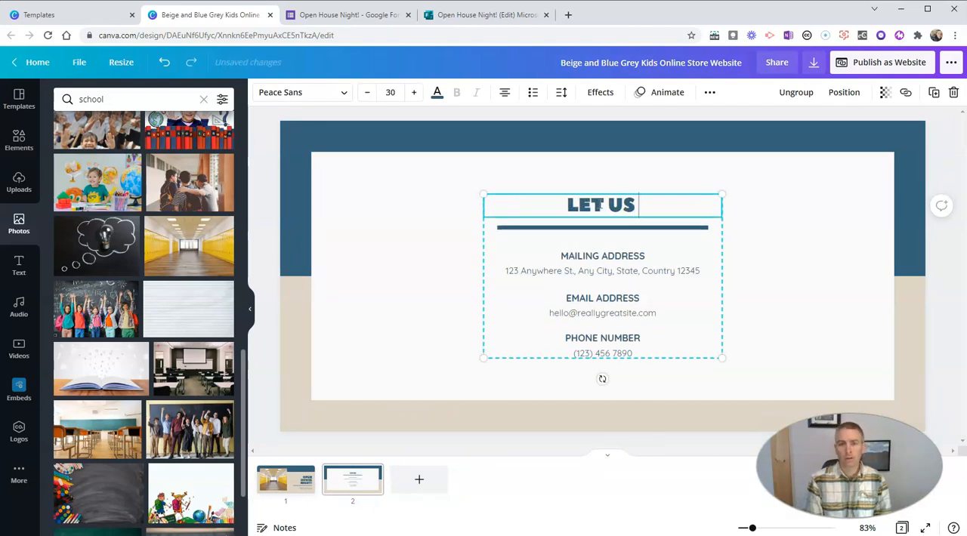
pyautogui.write("KNOW YOU'RE COMING")
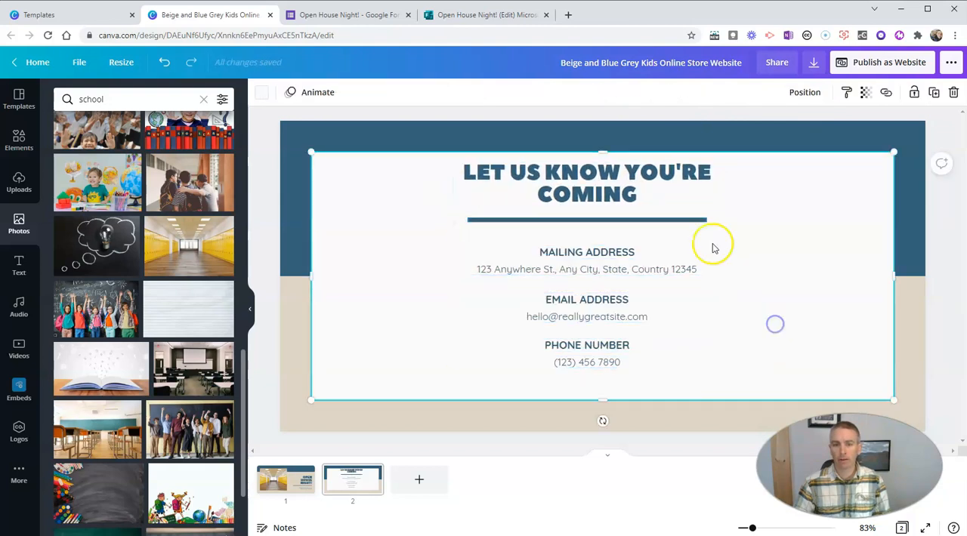
# - Widen and reposition the heading onto one line, then select the contact details
pyautogui.click(586, 183)
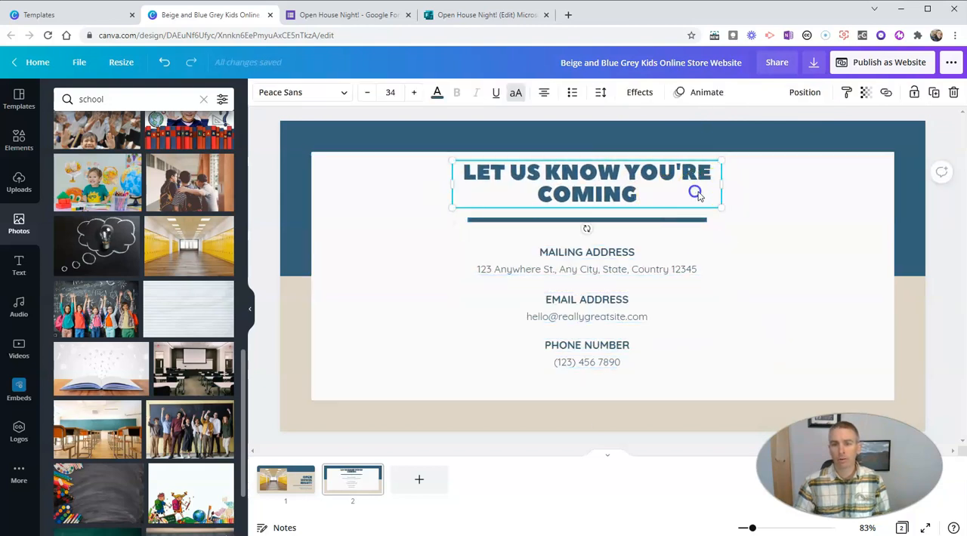
pyautogui.moveTo(693, 193); pyautogui.dragTo(772, 186)
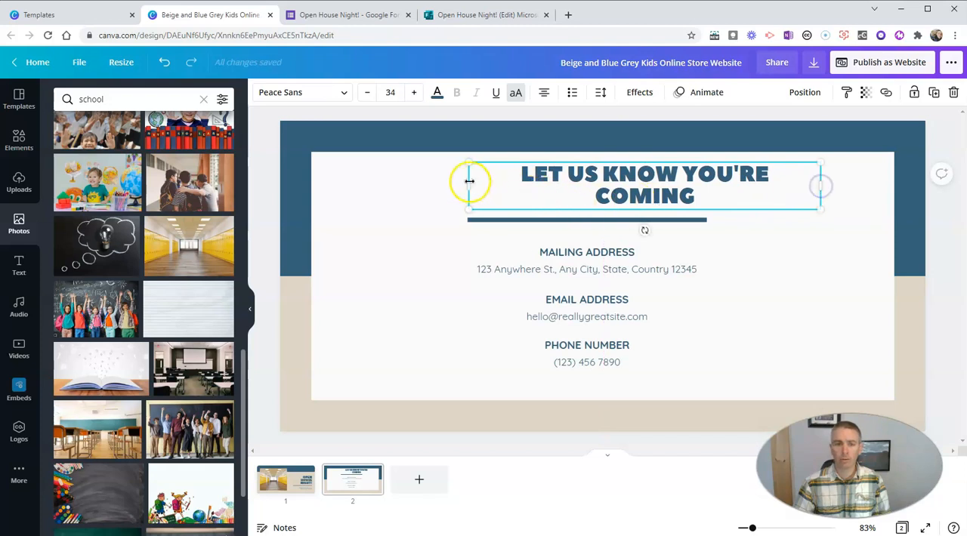
pyautogui.moveTo(468, 182); pyautogui.dragTo(408, 190)
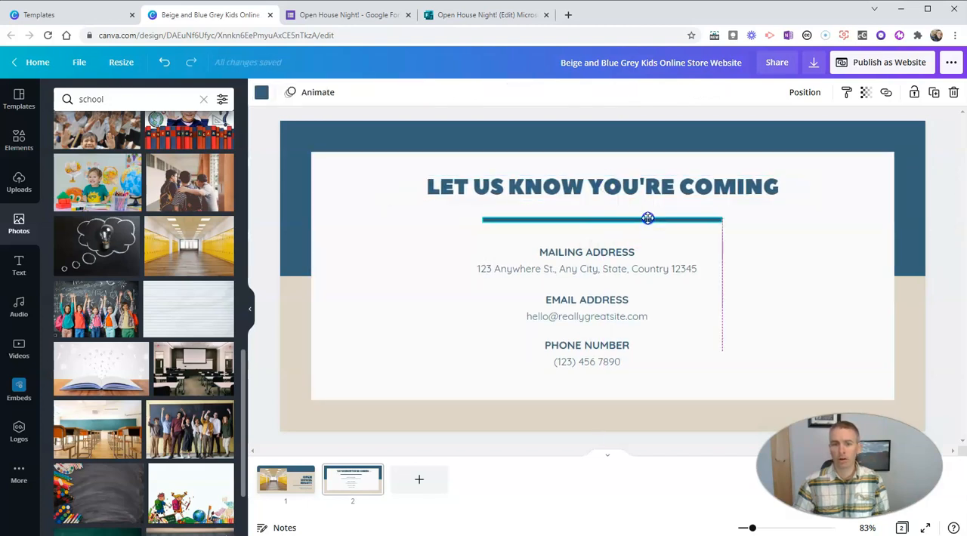
pyautogui.click(587, 252)
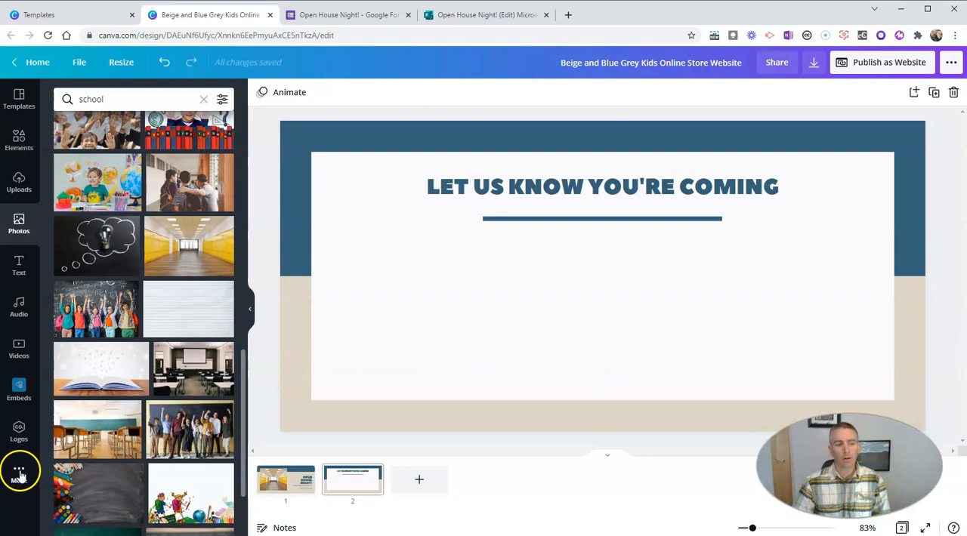
# - Choose Embeds under Apps and Integrations from the More side panel
pyautogui.click(18, 472)
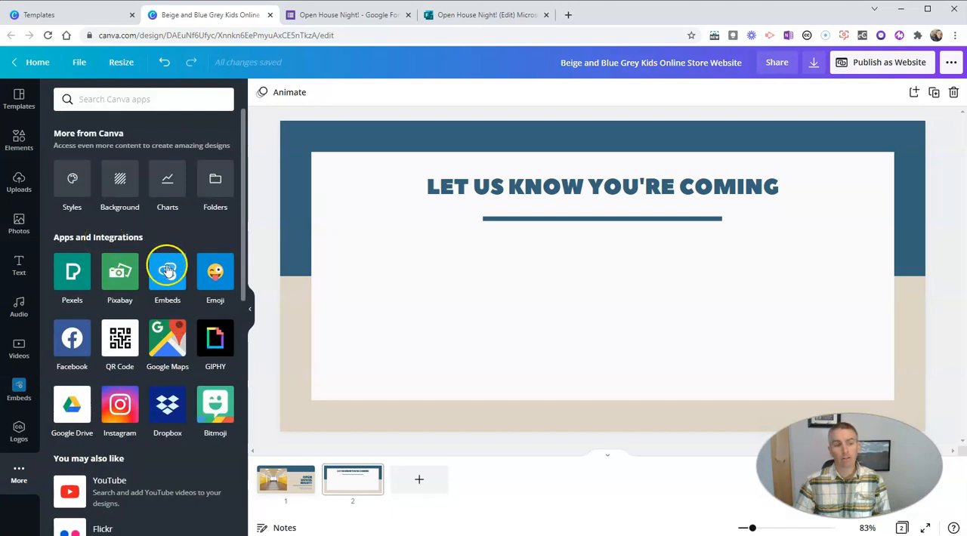
pyautogui.click(167, 272)
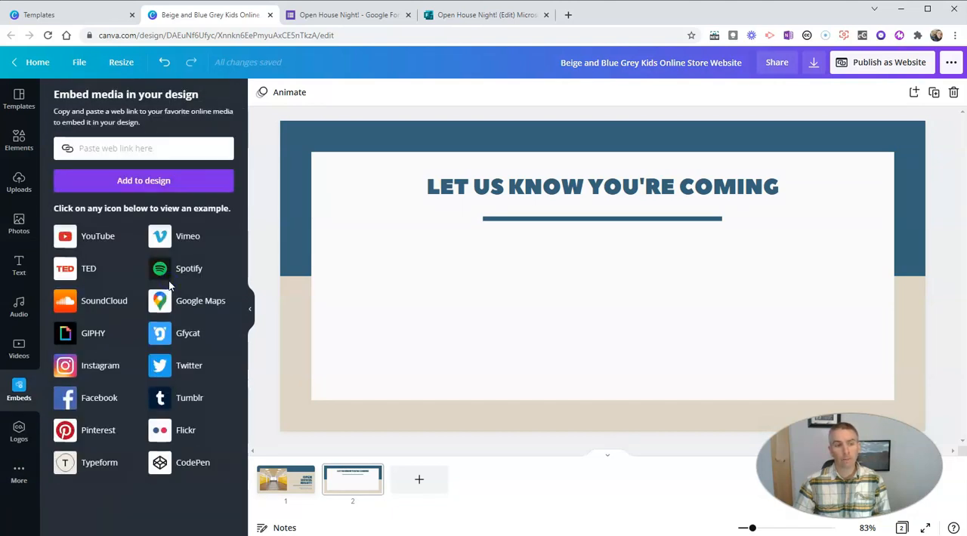
pyautogui.moveTo(134, 345)
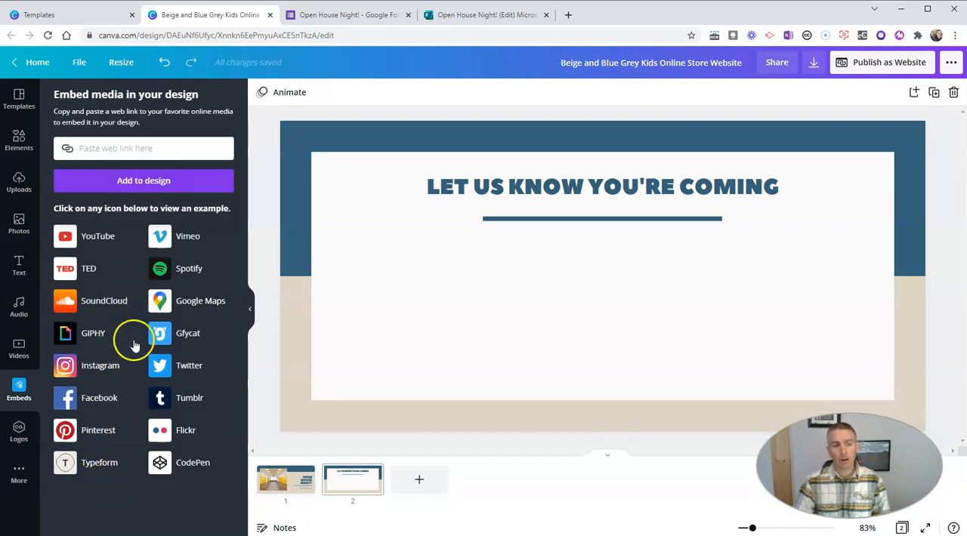
pyautogui.moveTo(140, 361)
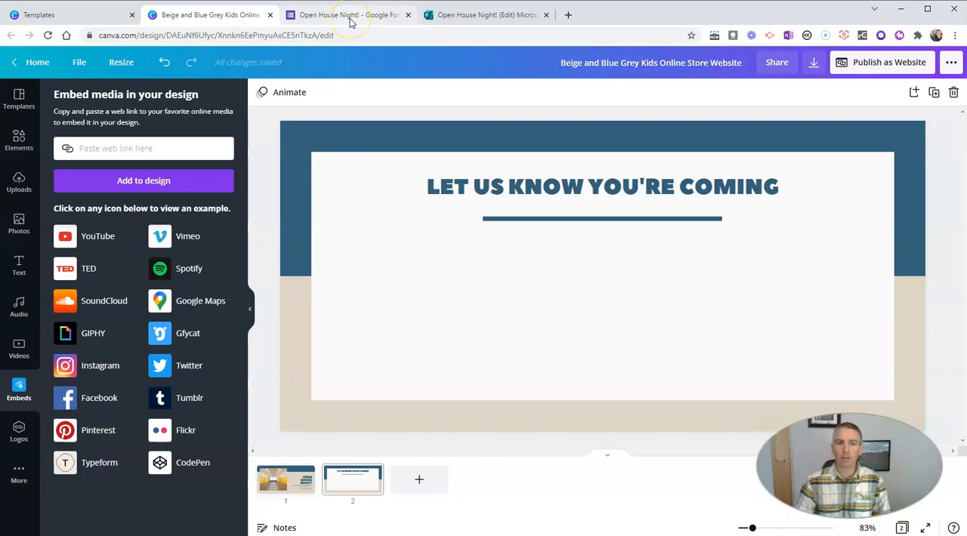
# - Switch to the Open House Night! form and copy its Send shareable link
pyautogui.click(347, 15)
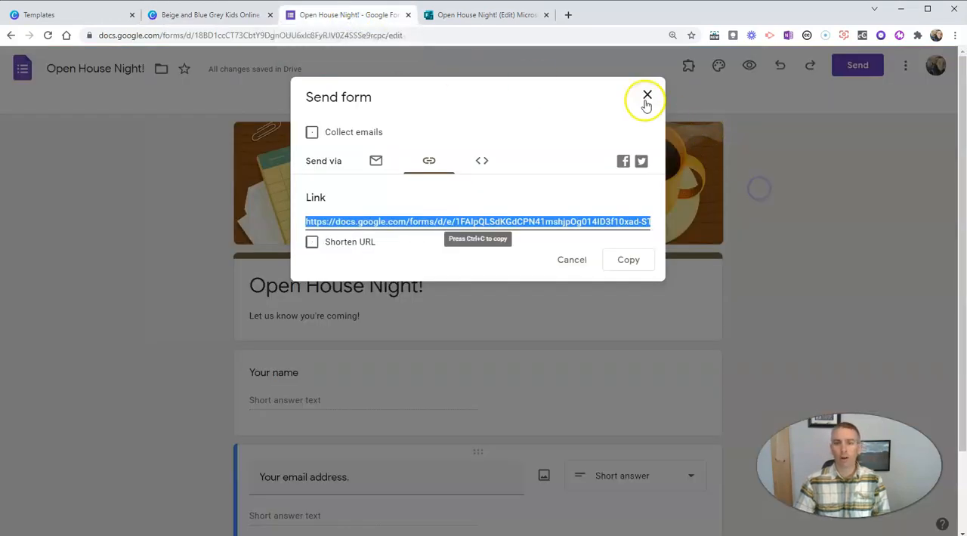
pyautogui.click(646, 95)
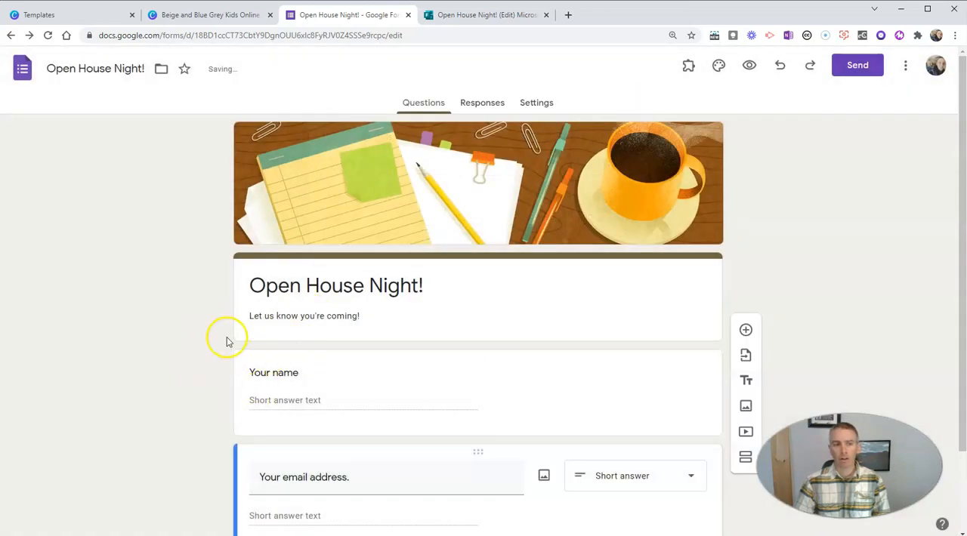
pyautogui.moveTo(699, 110)
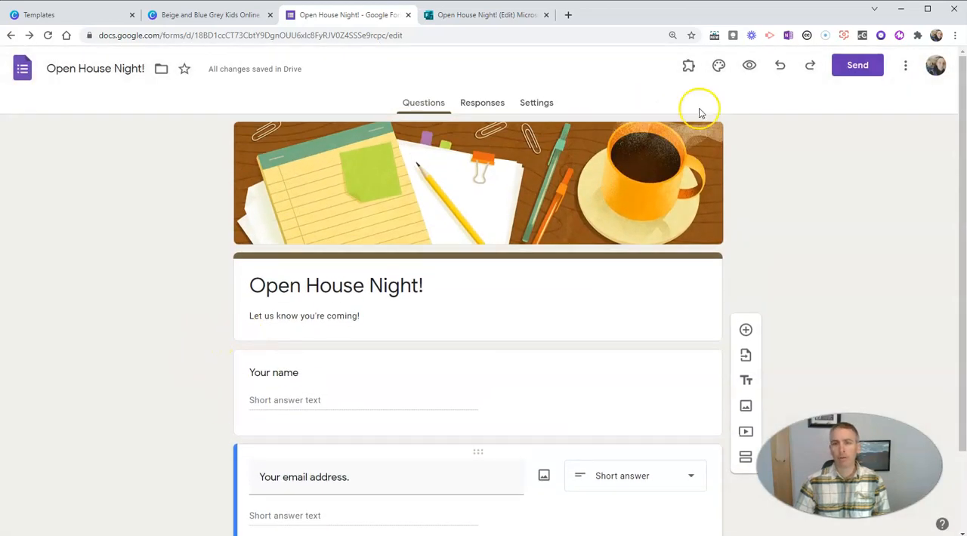
pyautogui.click(857, 64)
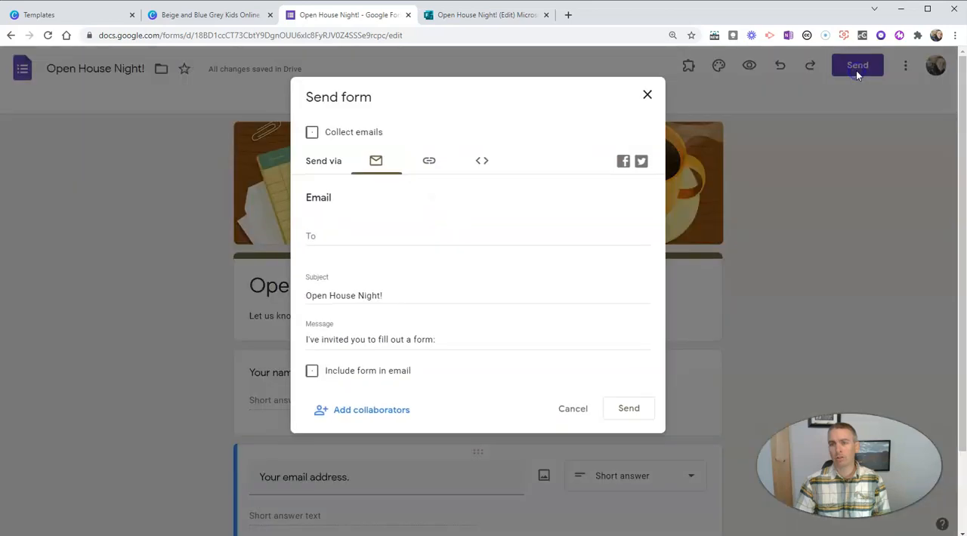
pyautogui.click(429, 160)
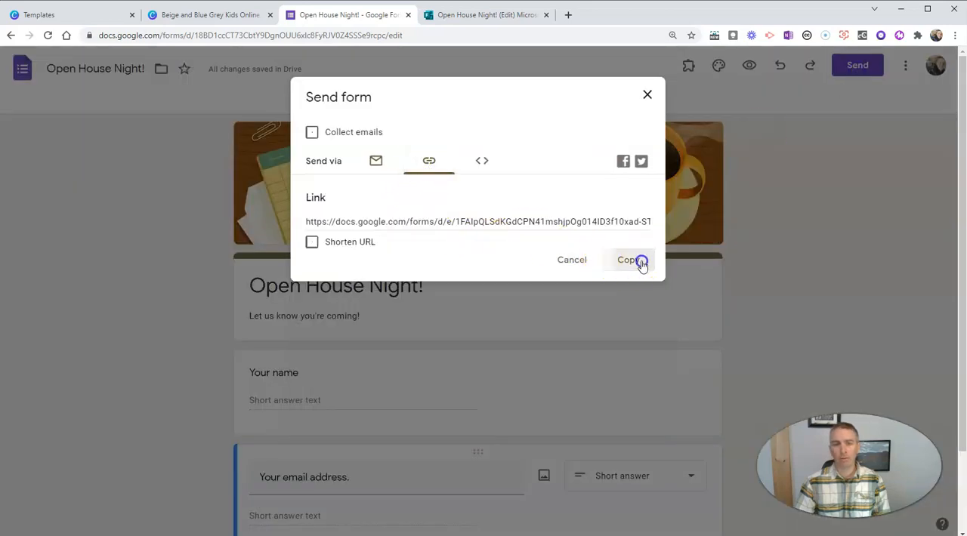
pyautogui.click(210, 15)
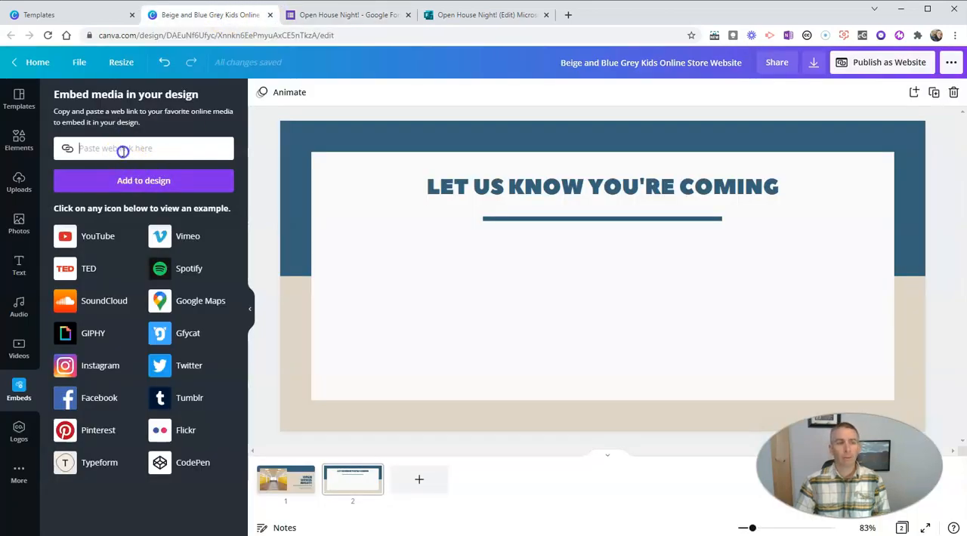
# - Paste the form's viewform link into Embeds and add it to the RSVP page
pyautogui.write('LYAXQV_UQ/viewform?usp=sf_link')
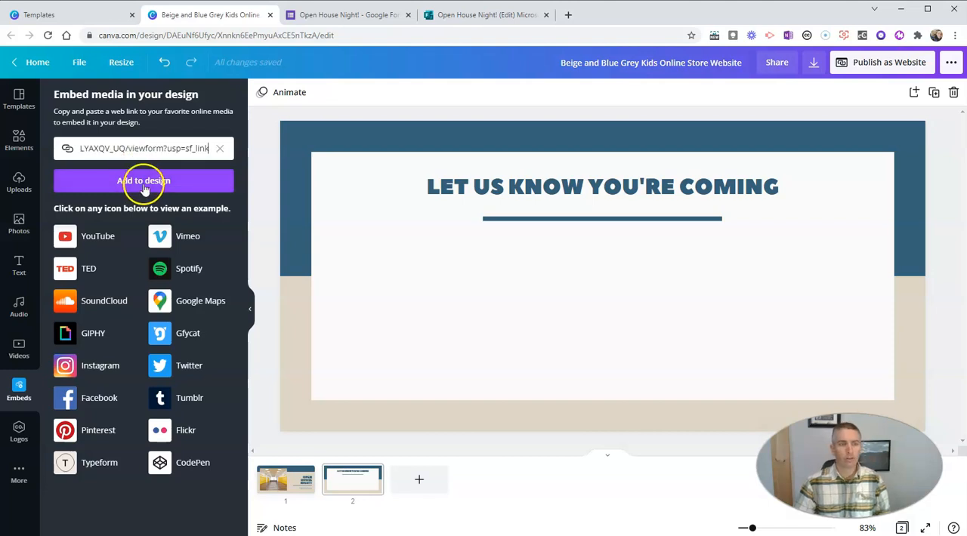
pyautogui.click(144, 181)
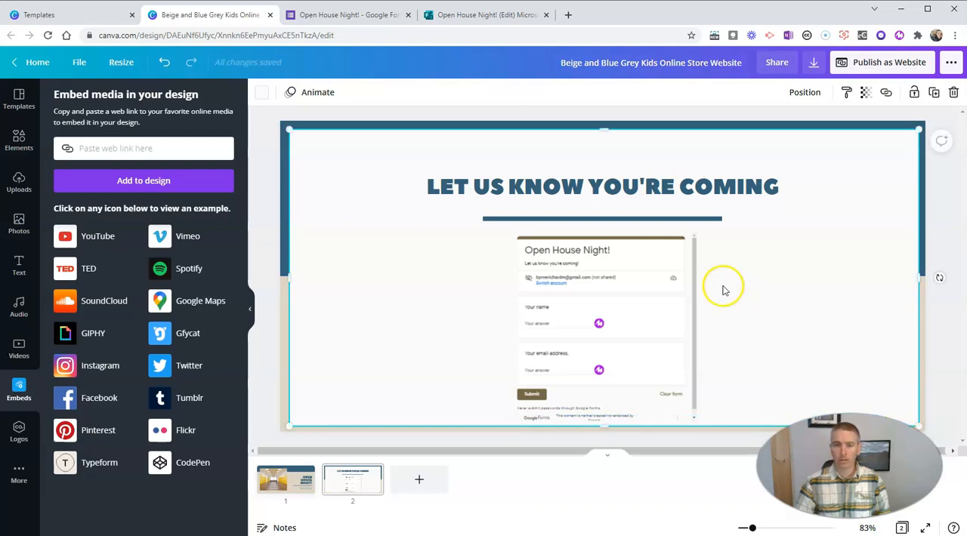
pyautogui.moveTo(716, 314)
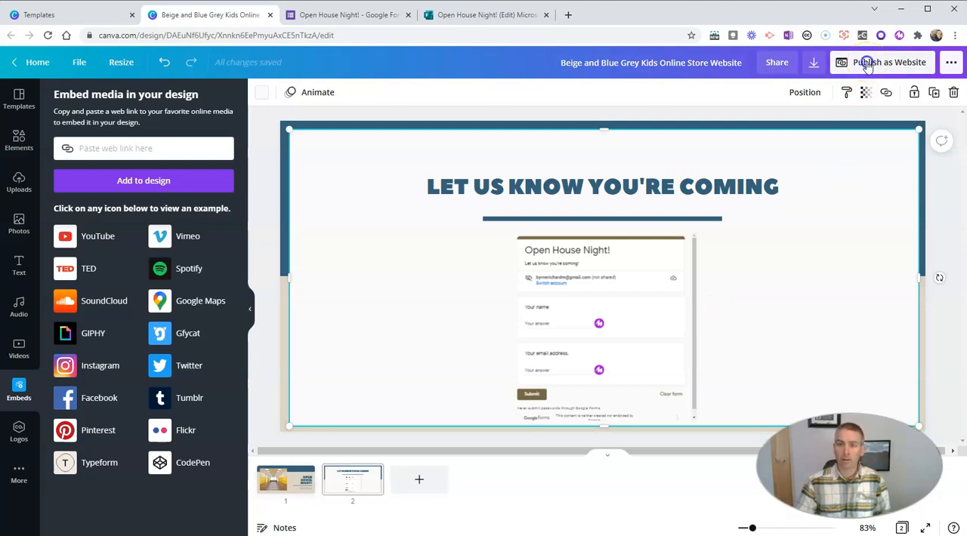
# - Publish the design as a website in Scrolling style and open the live site
pyautogui.click(890, 62)
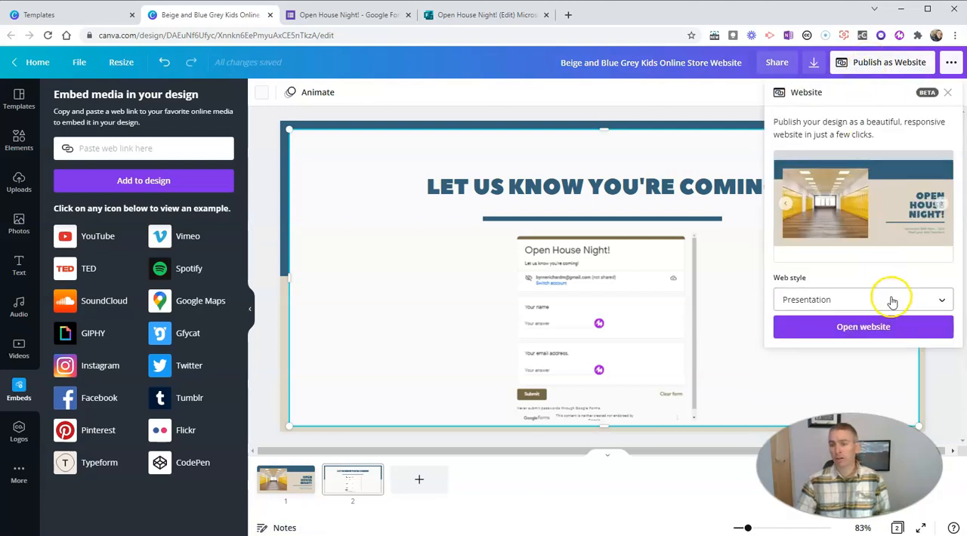
pyautogui.click(863, 299)
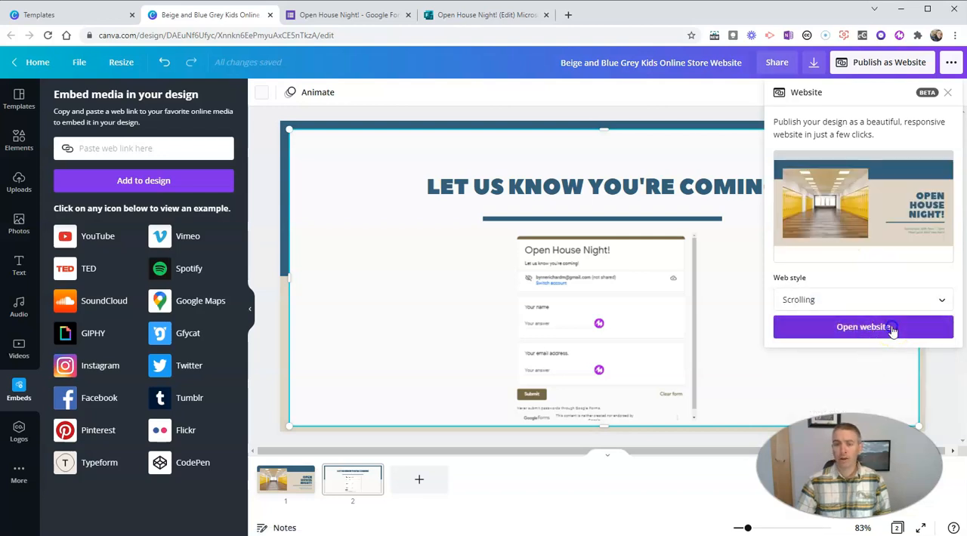
pyautogui.click(863, 326)
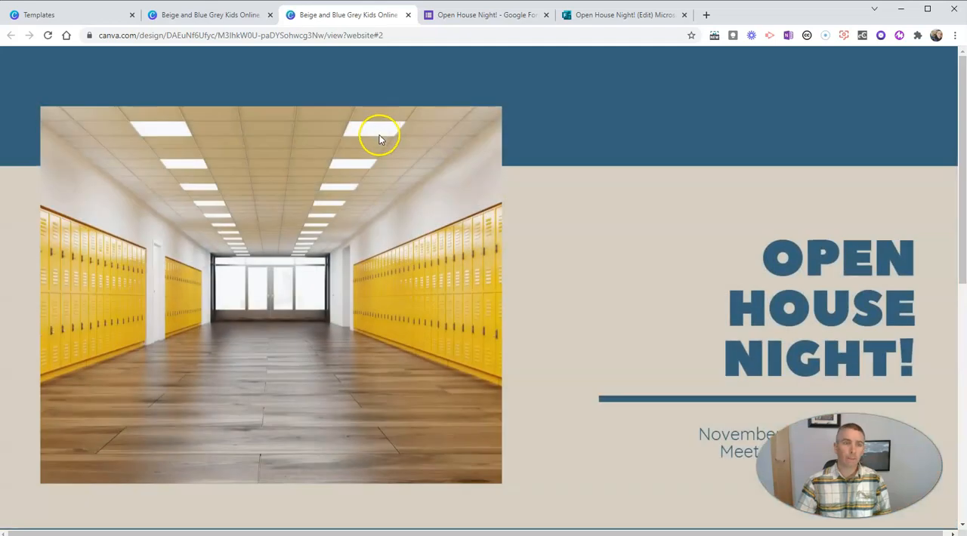
# - Select the live site's URL and scroll down to the embedded RSVP form
pyautogui.click(238, 35)
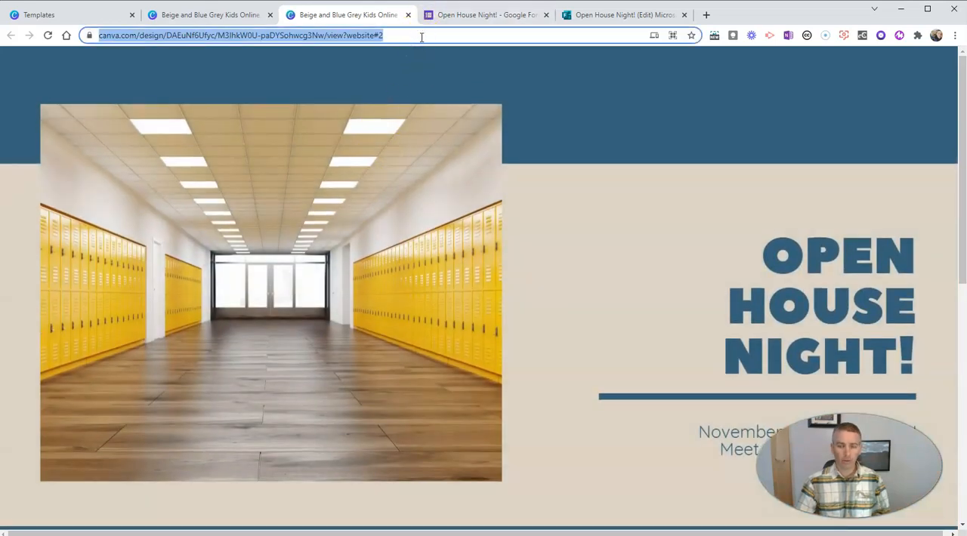
pyautogui.scroll(-3)
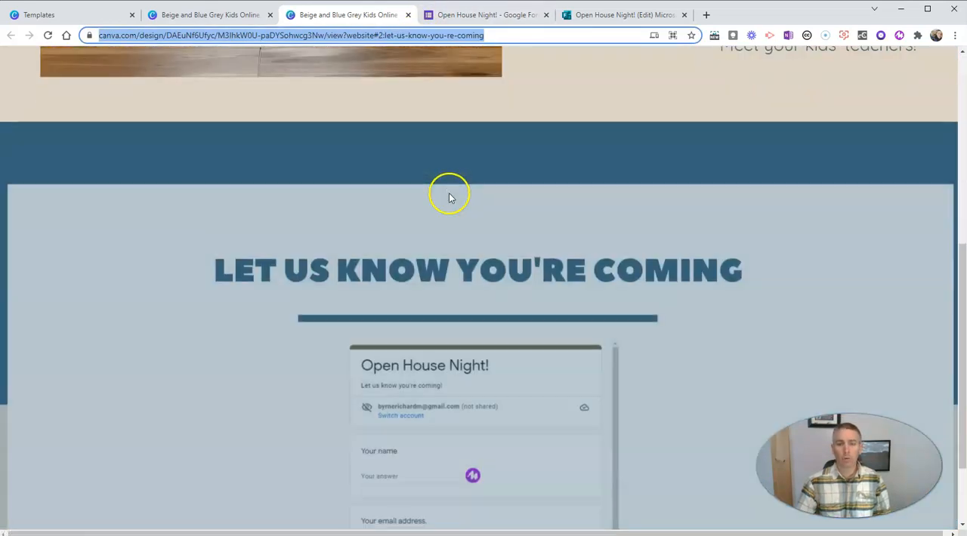
pyautogui.scroll(-3)
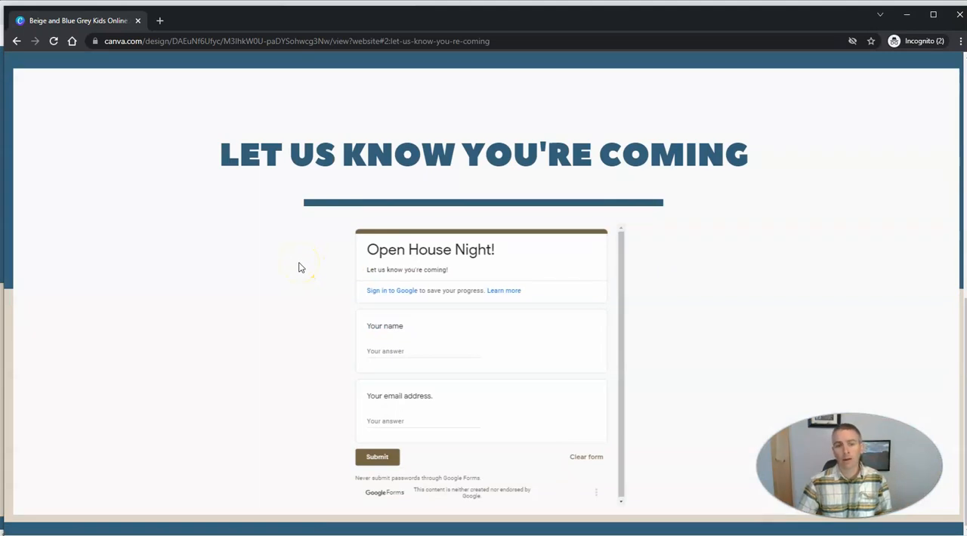
# - Enter the test name 'Mas' in the live site's embedded RSVP form and submit it
pyautogui.click(423, 351)
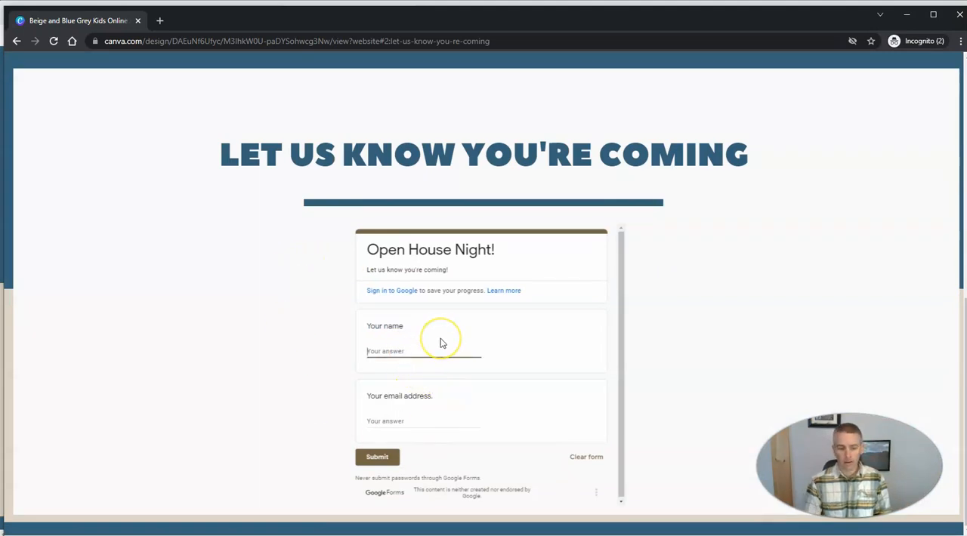
pyautogui.write('Ma')
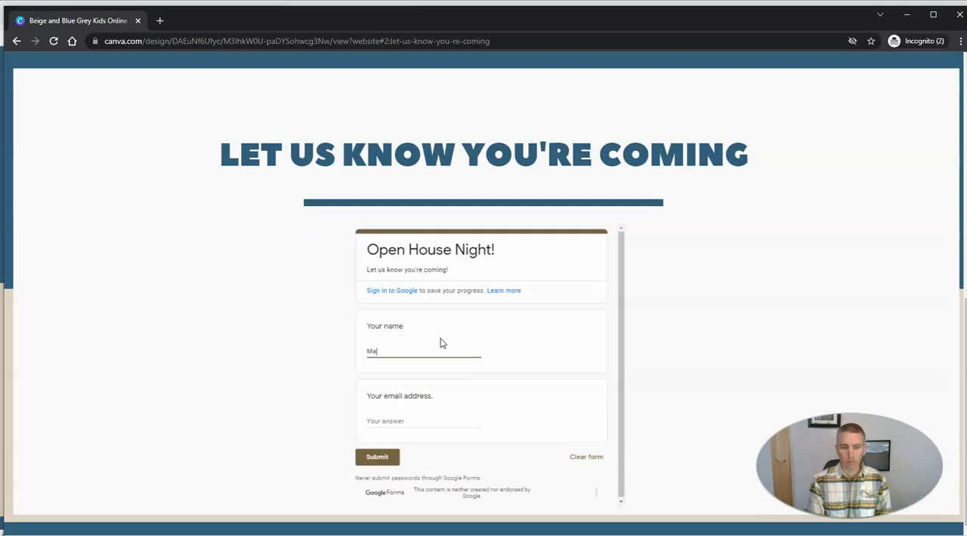
pyautogui.write('Mason')
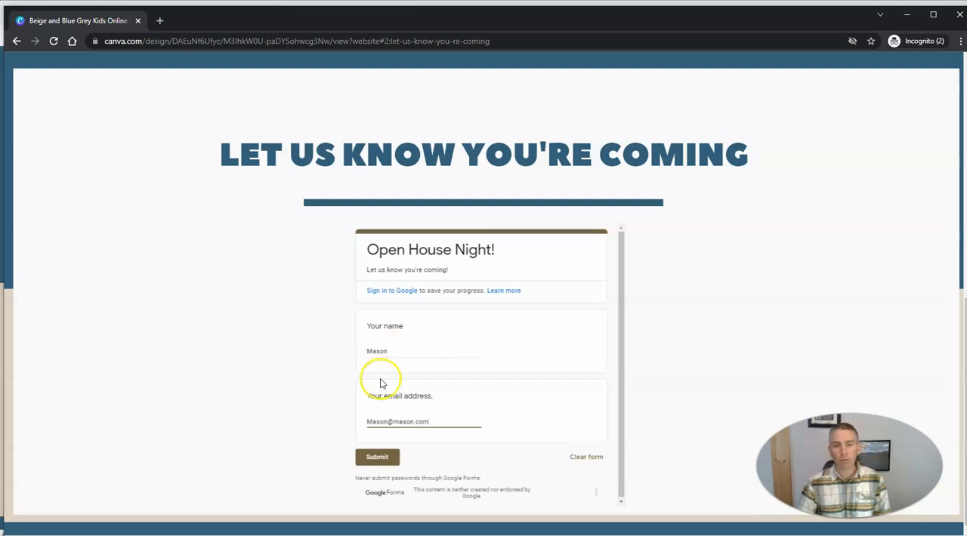
pyautogui.click(377, 457)
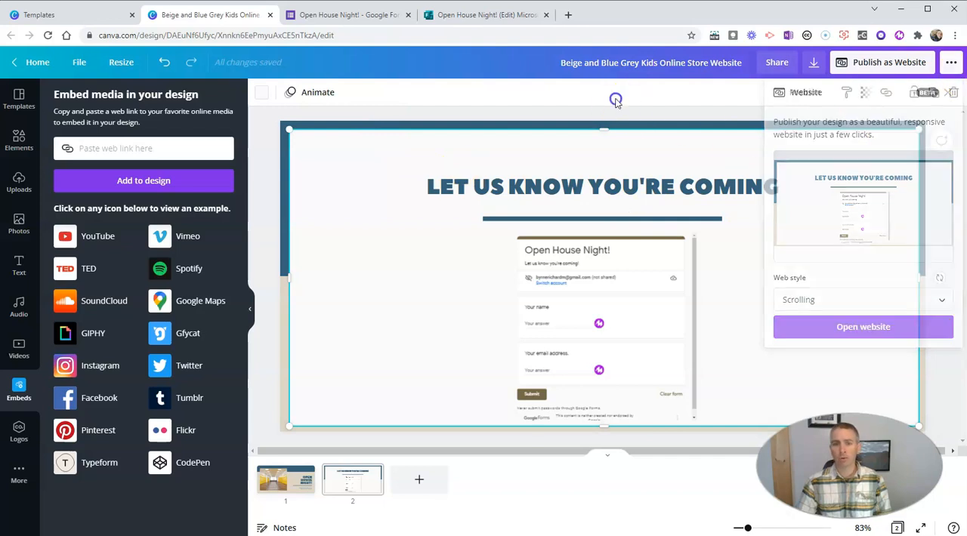
# - Delete the Google Forms embed, then copy the Open House Night! Microsoft Forms share link
pyautogui.click(600, 298)
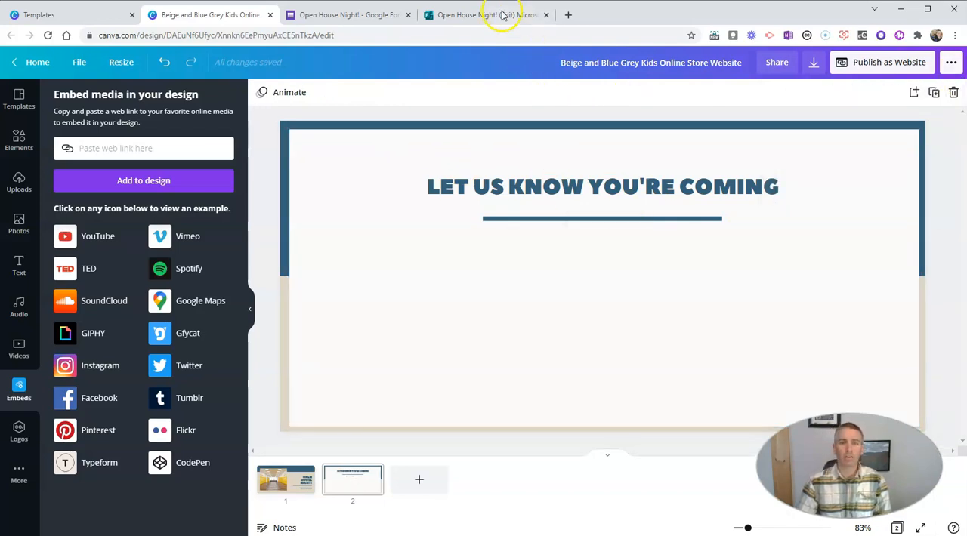
pyautogui.click(487, 14)
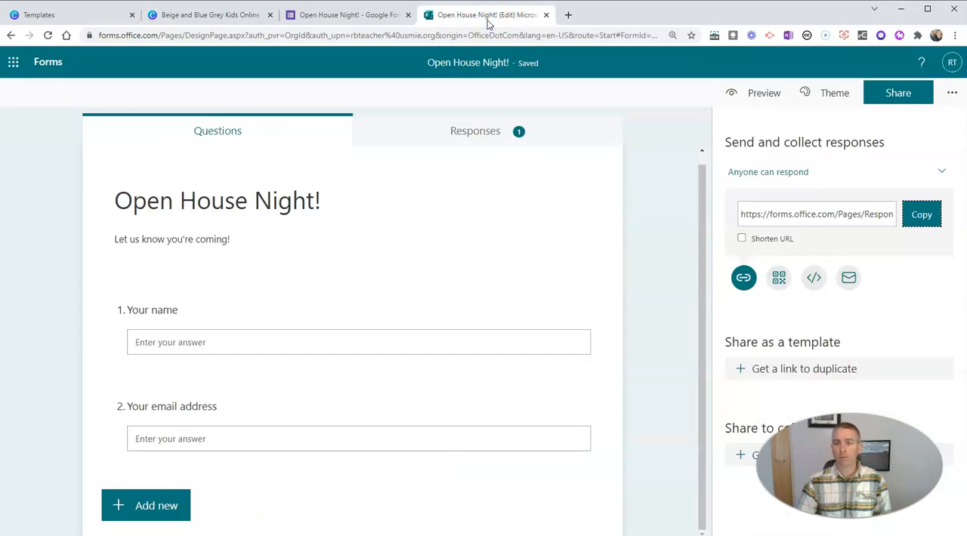
pyautogui.click(921, 215)
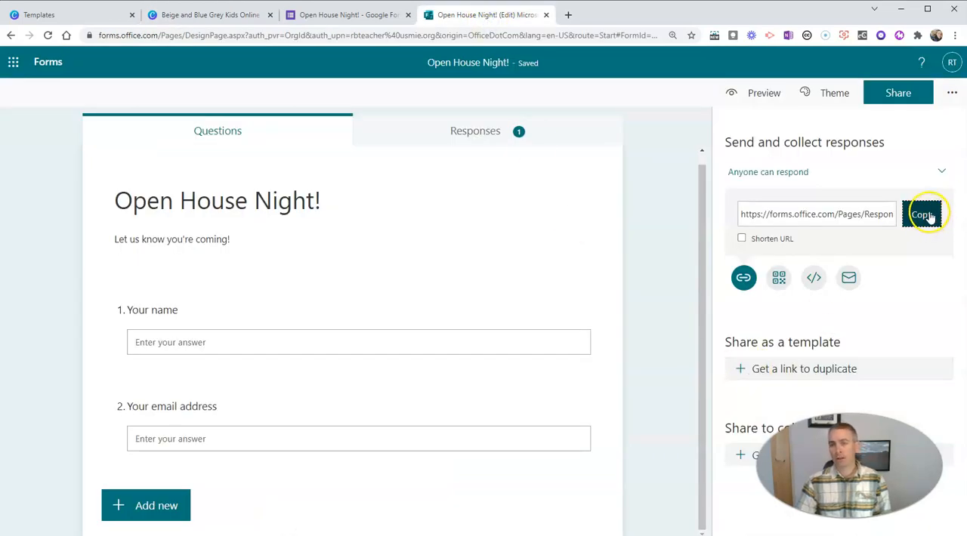
pyautogui.click(921, 214)
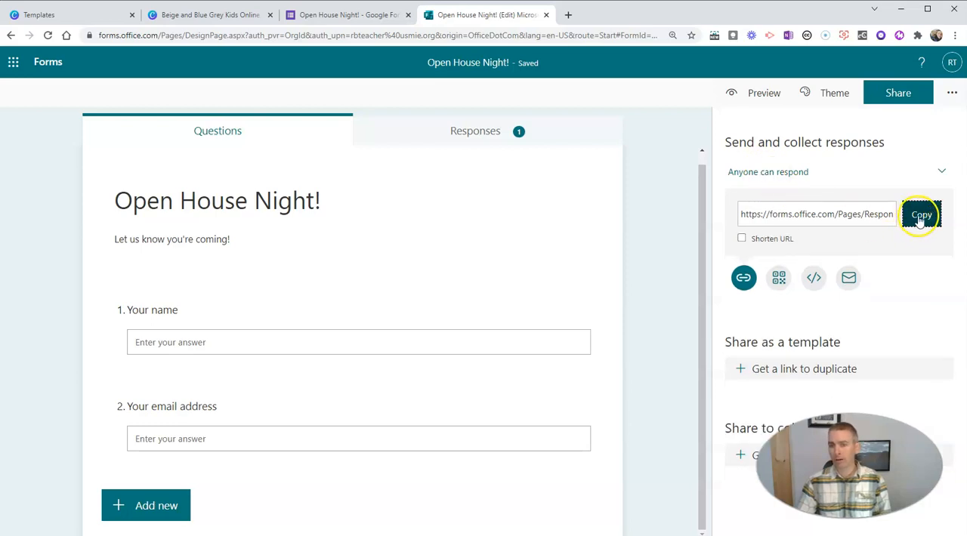
pyautogui.click(921, 215)
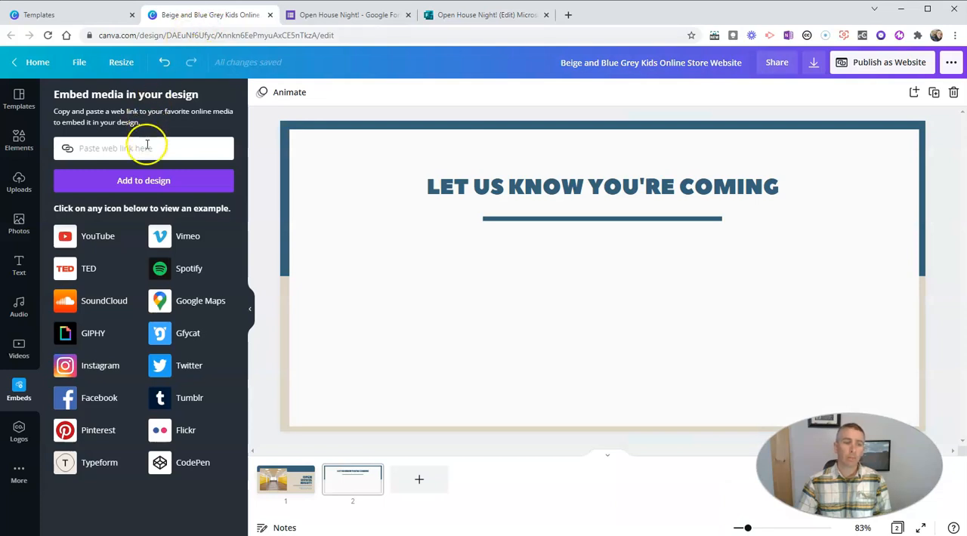
# - Paste the Microsoft Forms link into Embeds, add it to the RSVP page, and open website publishing
pyautogui.write('vwS0hZRlYySlgzSFJVREtNTDVUVi4u')
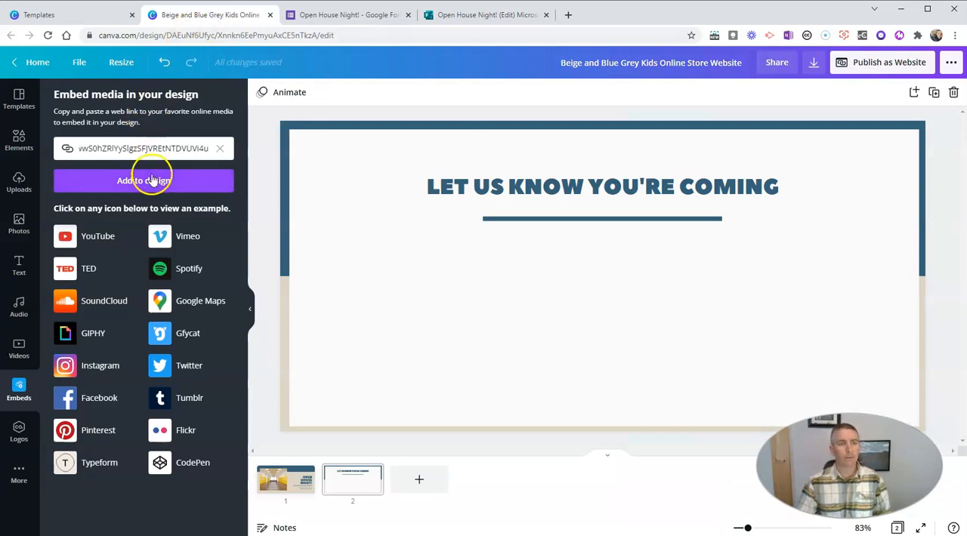
pyautogui.click(144, 180)
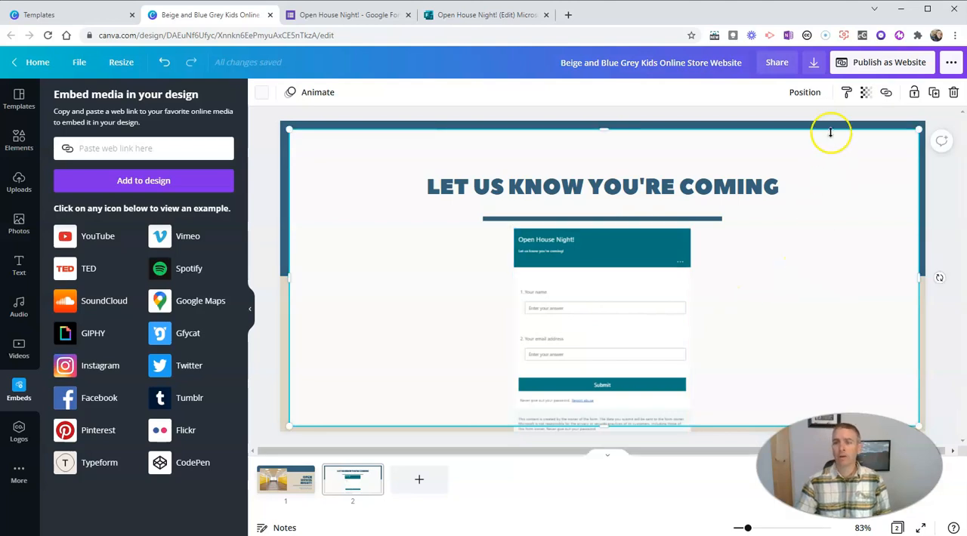
pyautogui.click(889, 62)
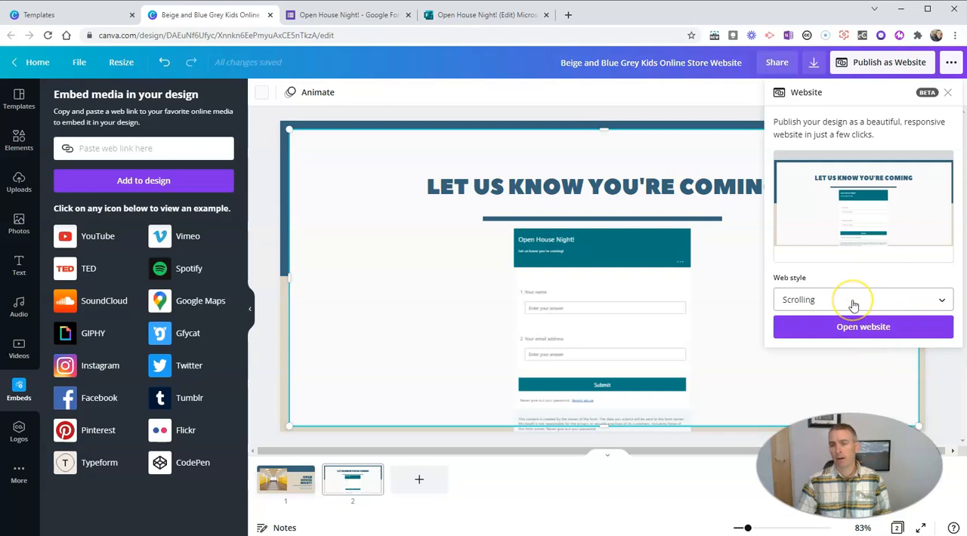
pyautogui.click(863, 326)
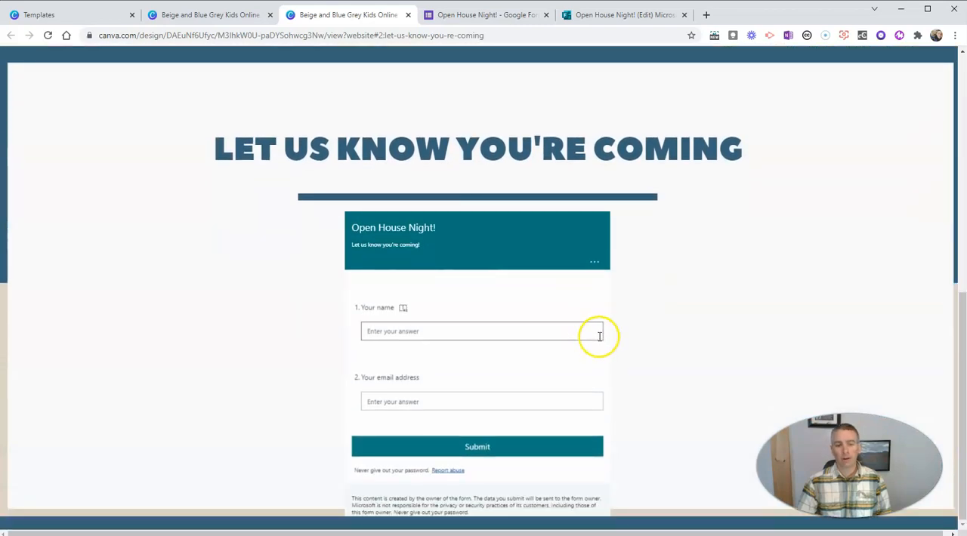
pyautogui.moveTo(470, 357)
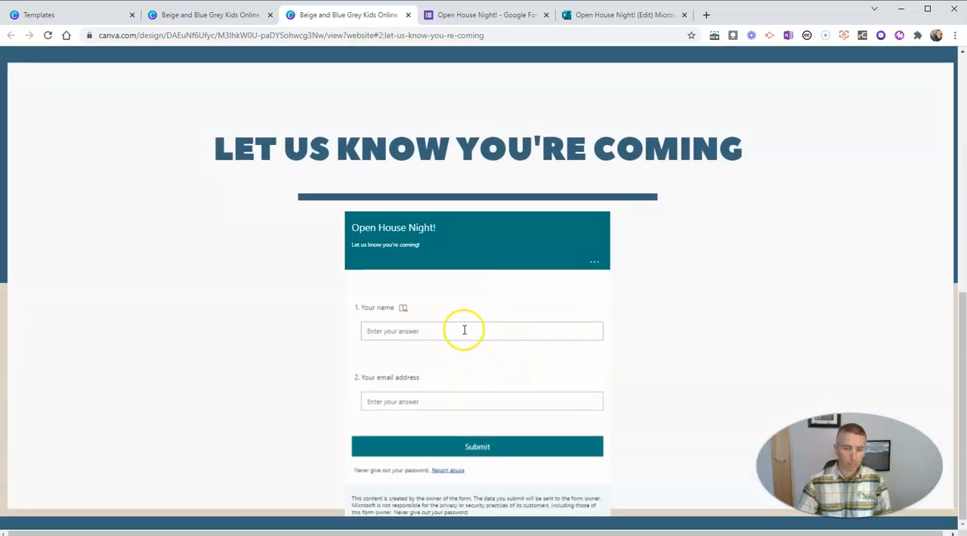
pyautogui.write('M')
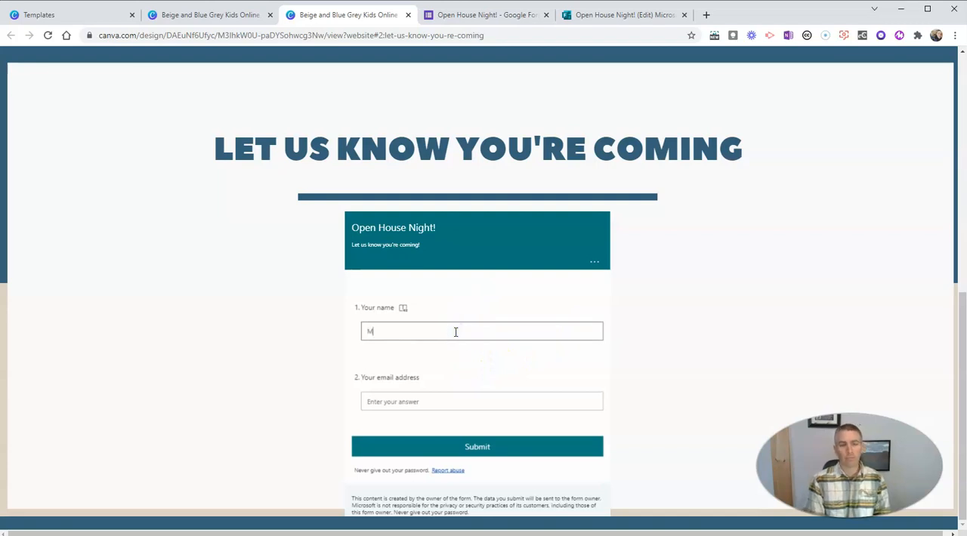
pyautogui.write('ason')
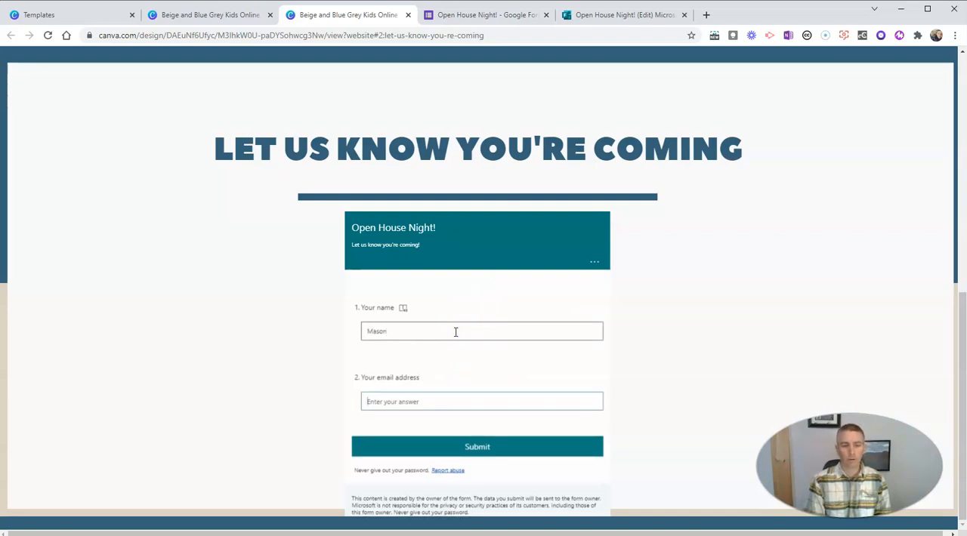
pyautogui.write('Mason@mason.com')
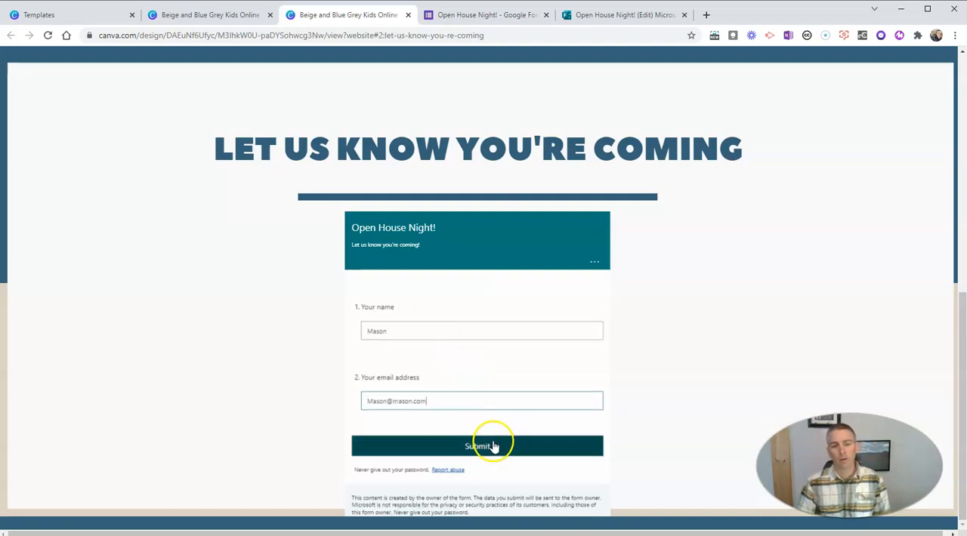
pyautogui.click(476, 446)
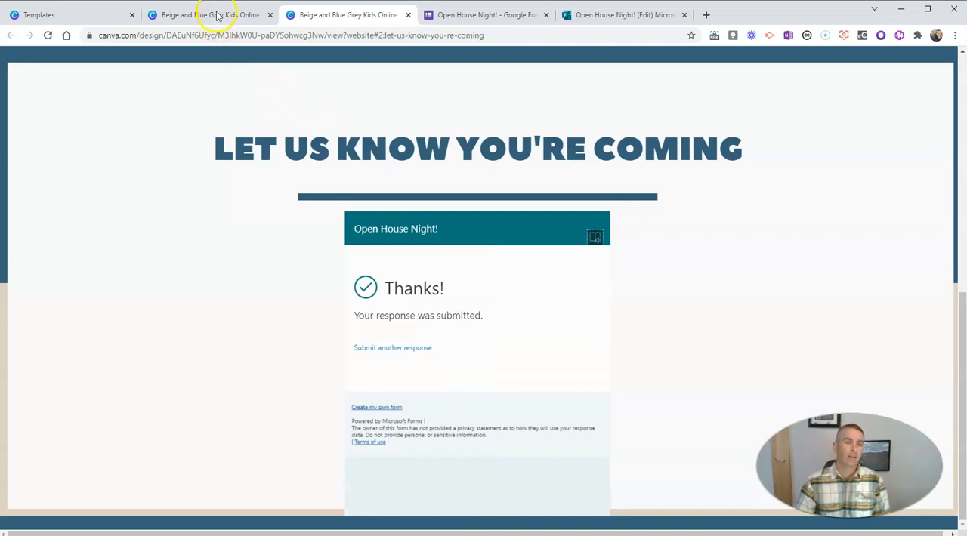
pyautogui.click(209, 14)
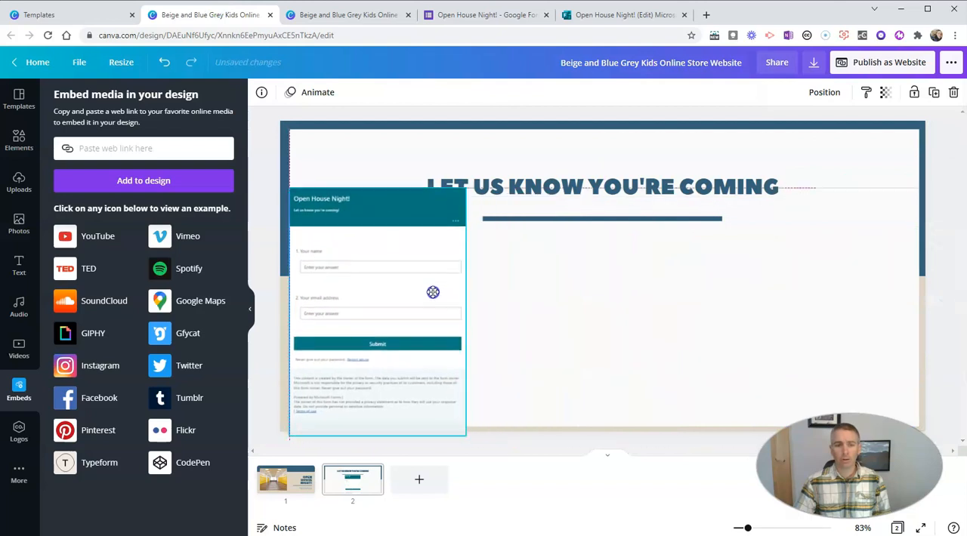
# - Move the embedded Microsoft form to the left side of the RSVP page
pyautogui.click(602, 186)
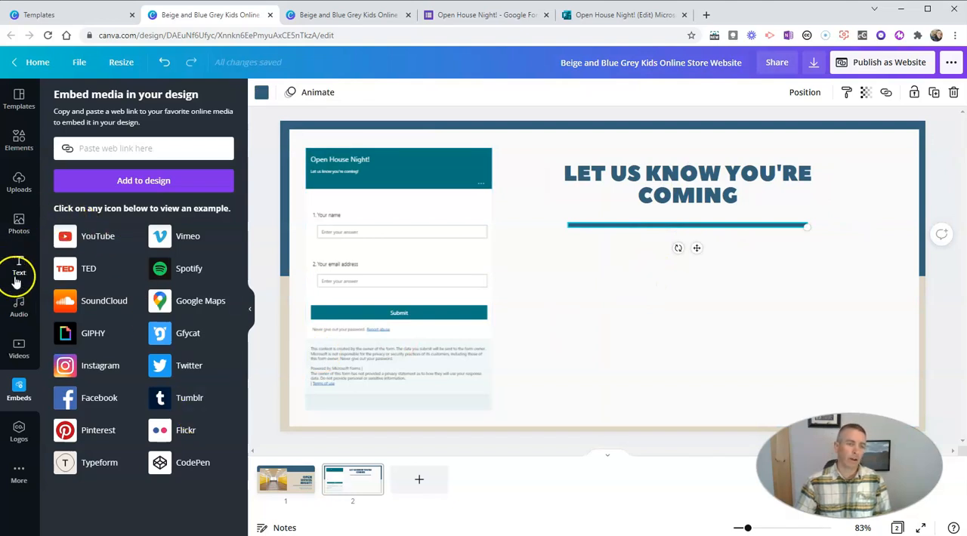
# - Add a subheading: '5pm - 7pm. There will also be a virtual night on November 15th for those who can't attend.'
pyautogui.click(18, 276)
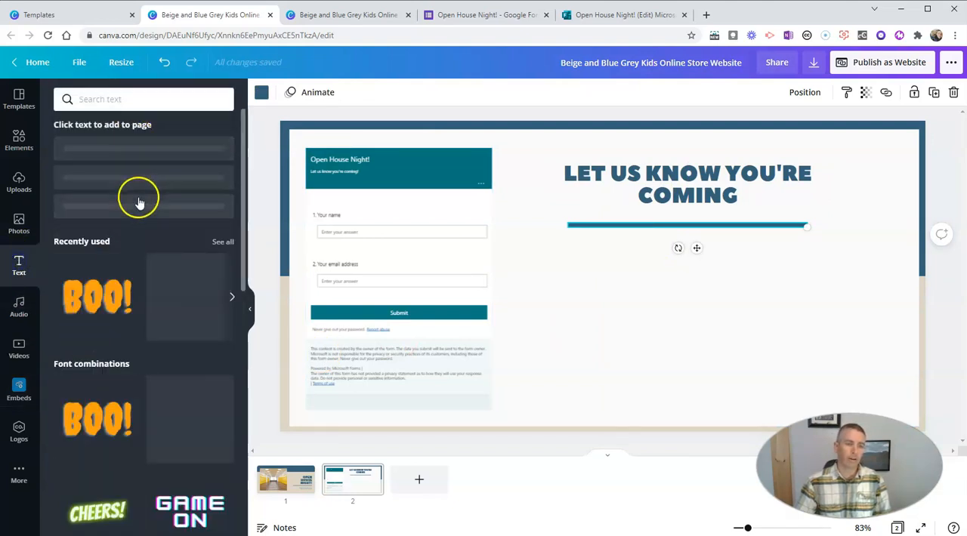
pyautogui.click(104, 188)
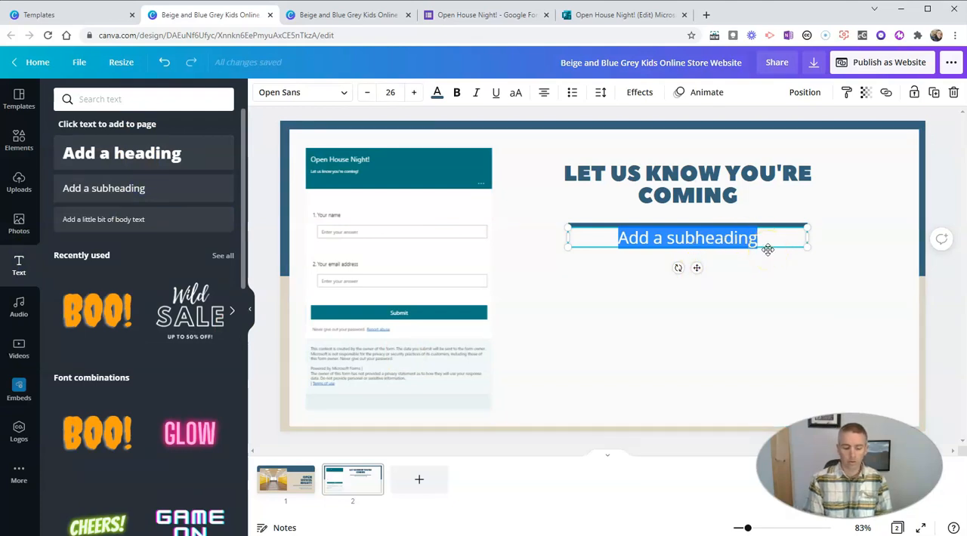
pyautogui.write('5pm -')
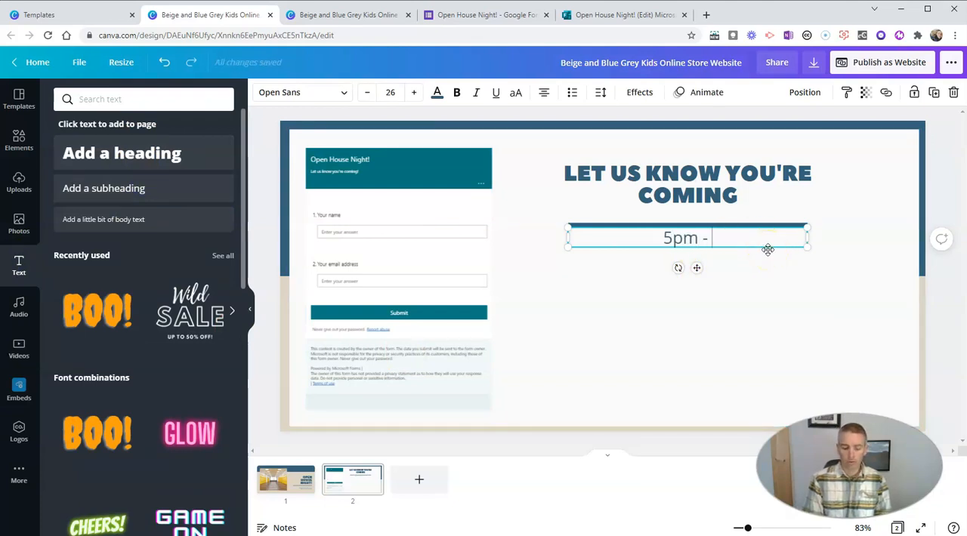
pyautogui.write('7pm.')
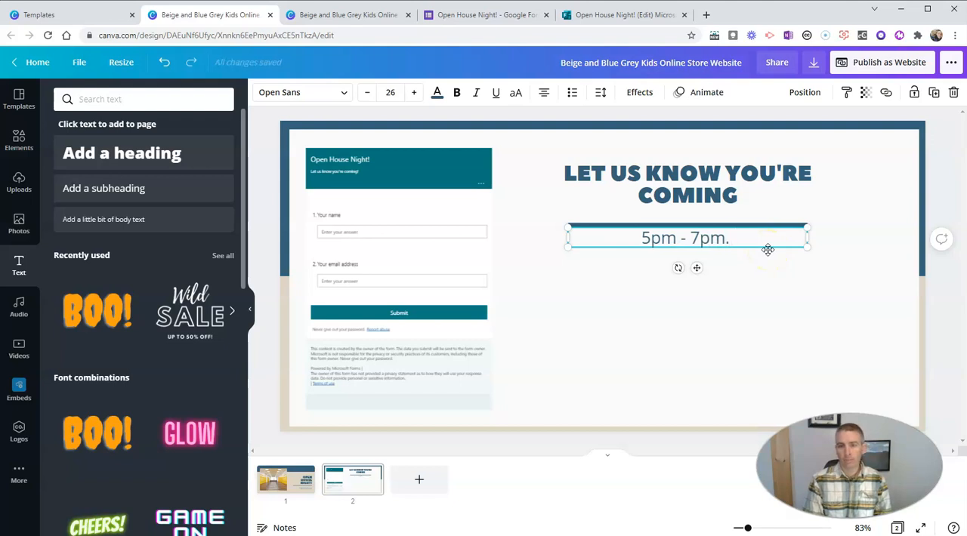
pyautogui.write('There')
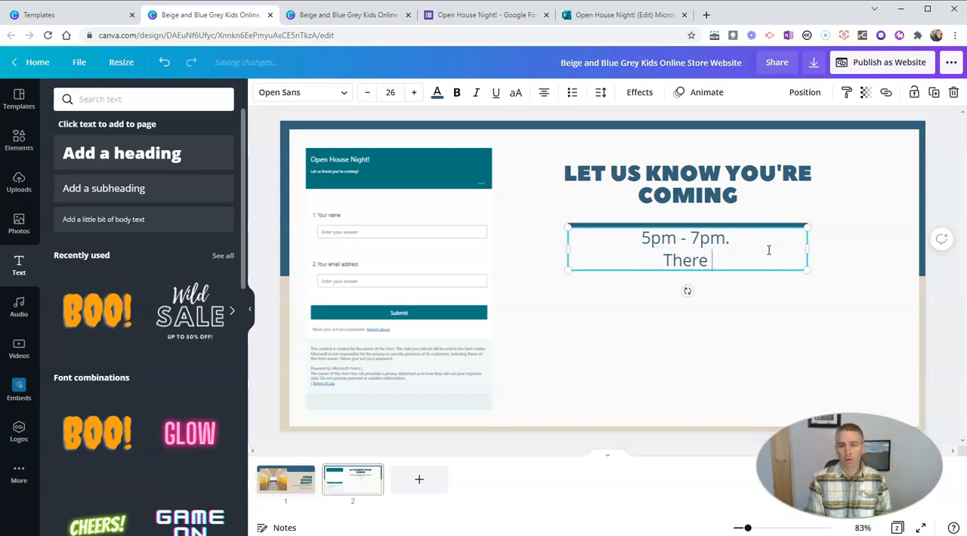
pyautogui.write('will also be a')
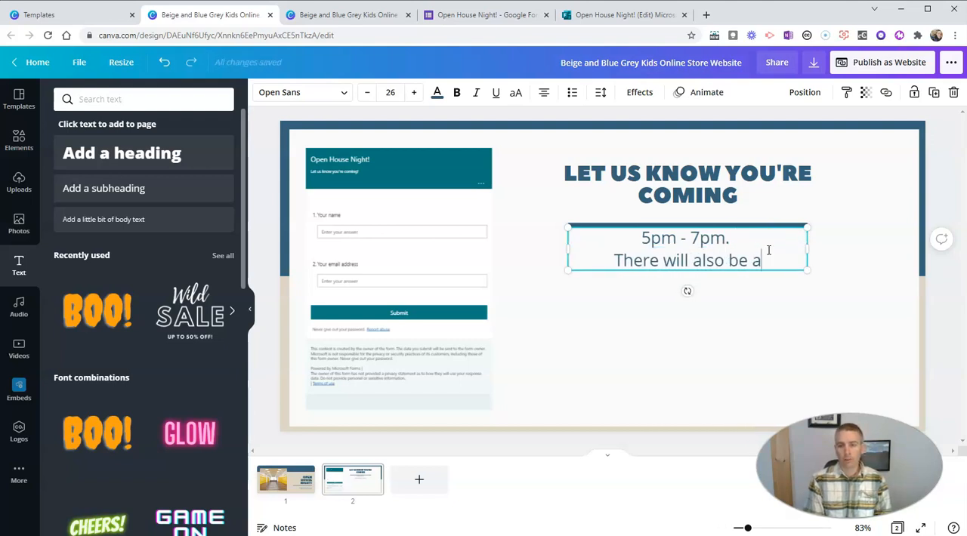
pyautogui.write('virtual night')
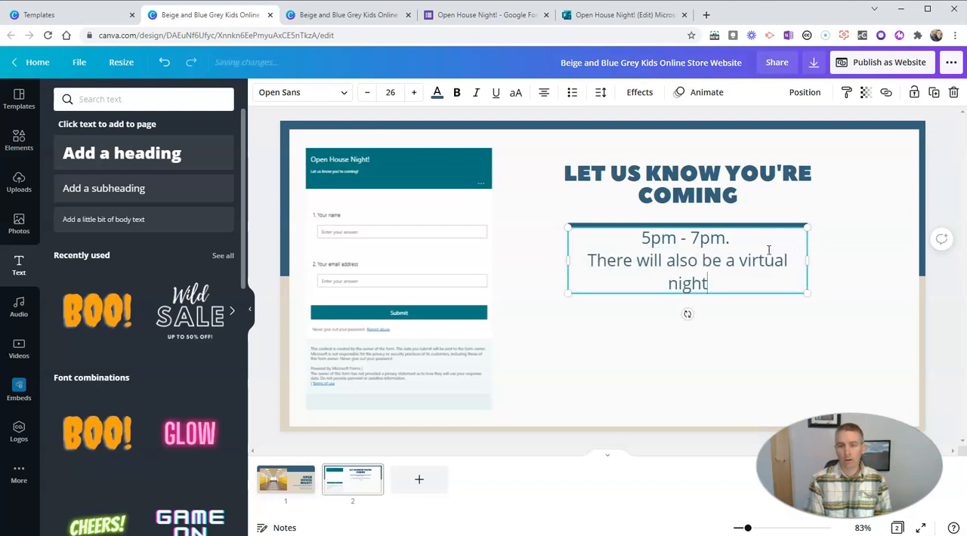
pyautogui.write('on Novm')
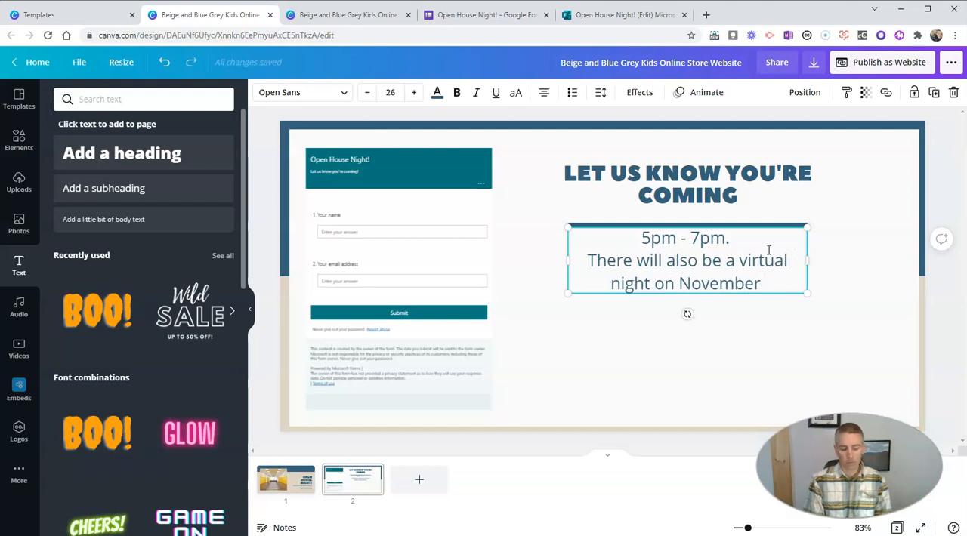
pyautogui.write('15th for')
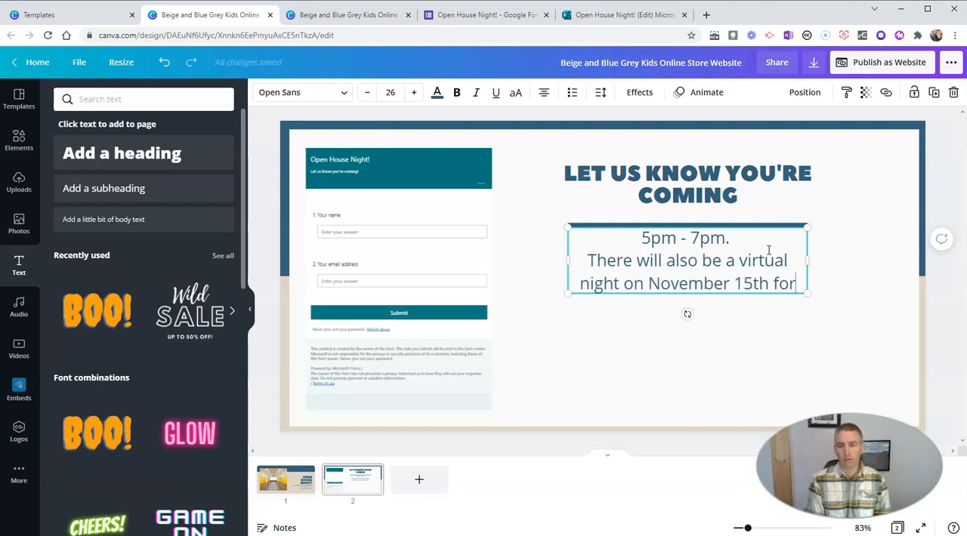
pyautogui.write('those who')
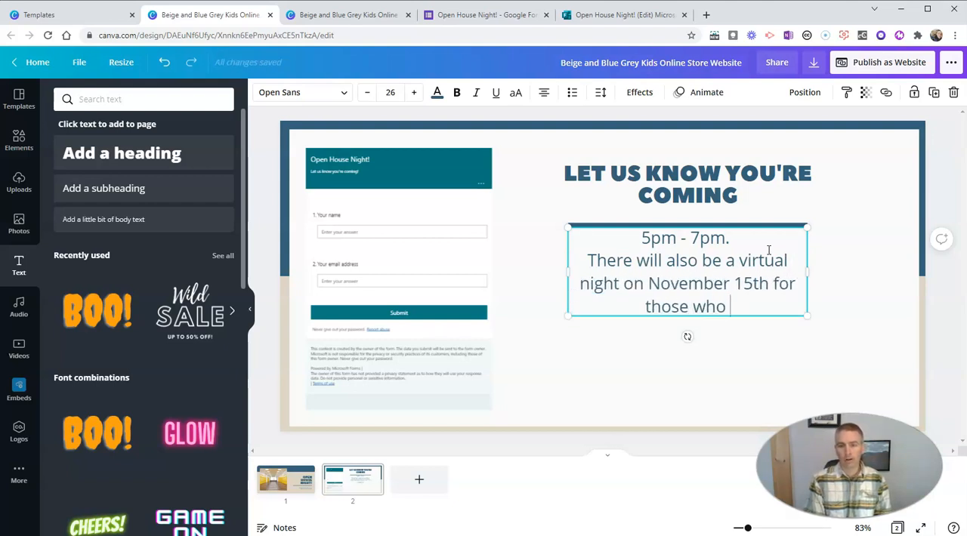
pyautogui.write("can't attend.")
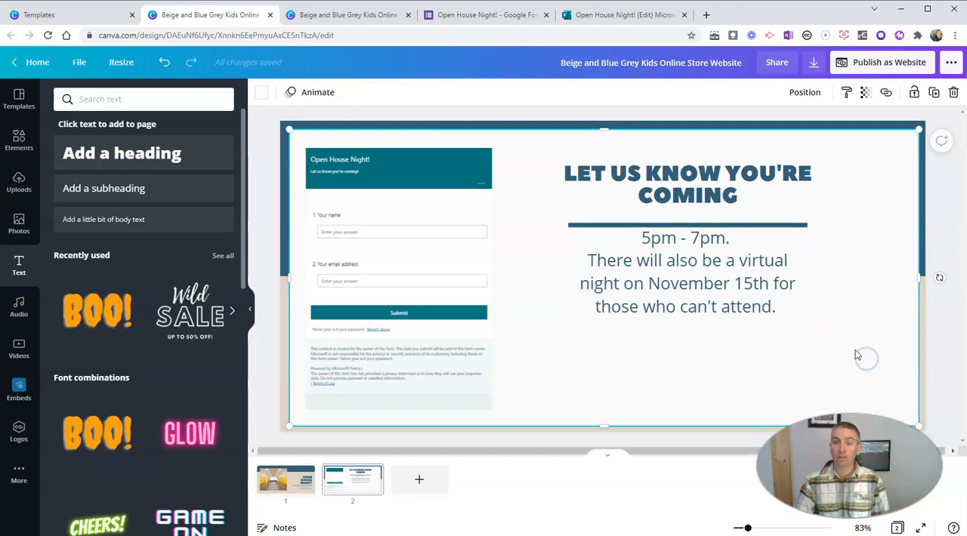
pyautogui.click(651, 63)
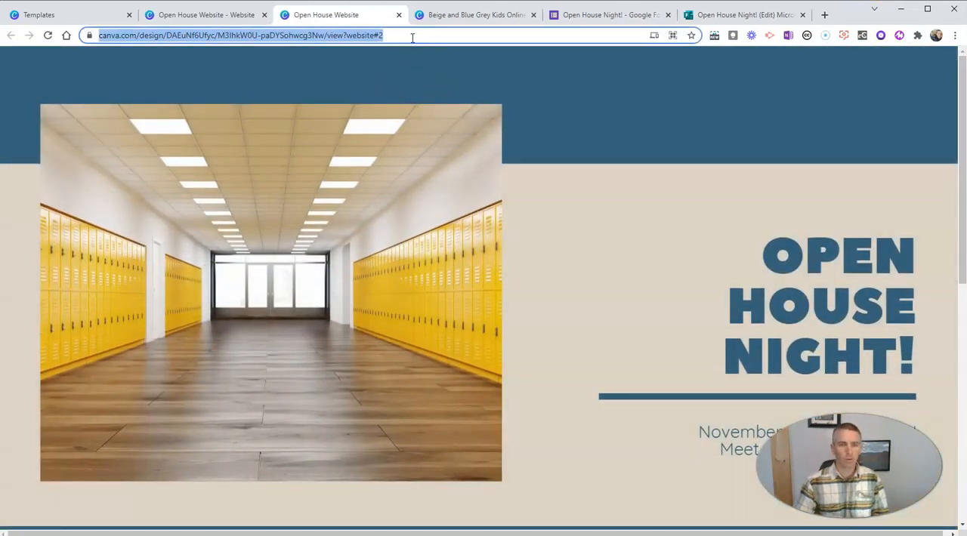
pyautogui.moveTo(599, 258)
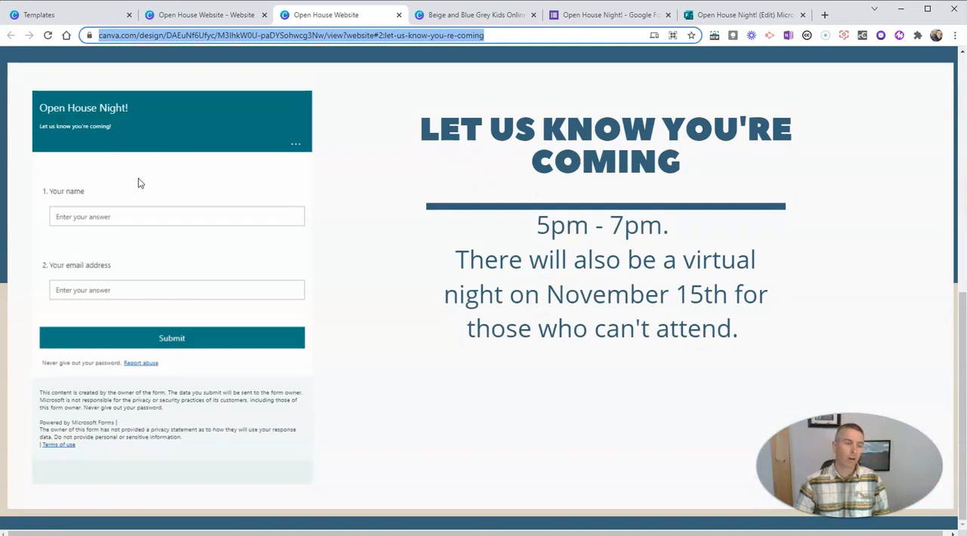
pyautogui.moveTo(344, 214)
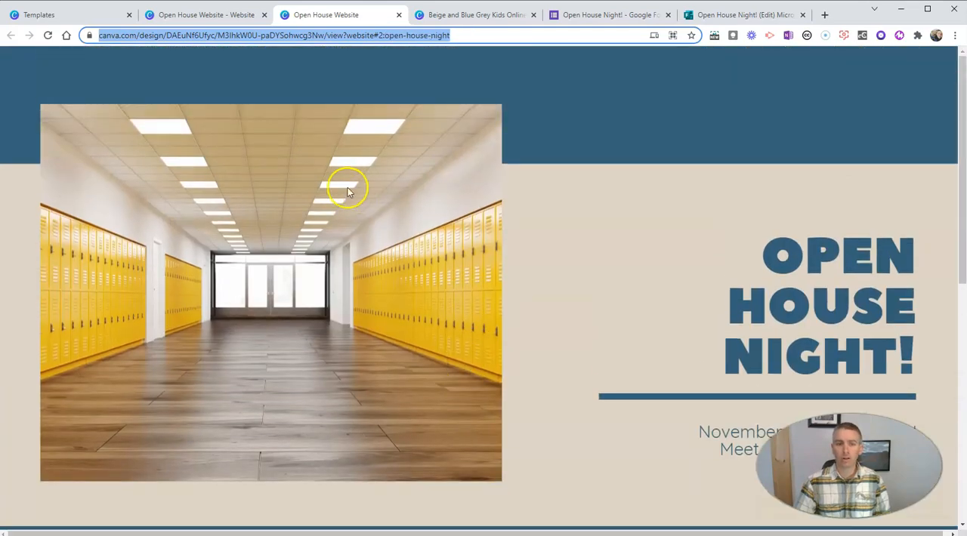
# - Switch from the live site back to the Canva editor tab
pyautogui.click(204, 14)
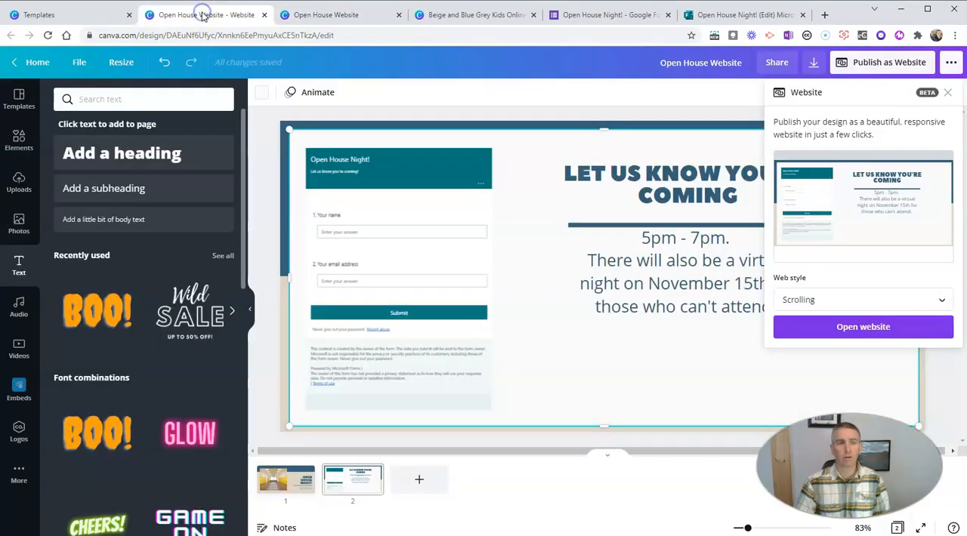